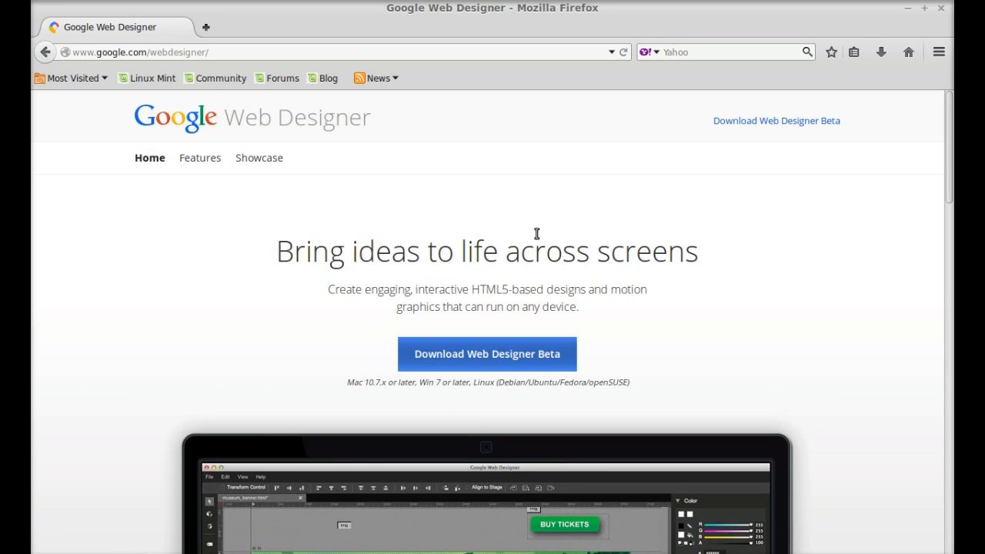
mouse_move(269, 51)
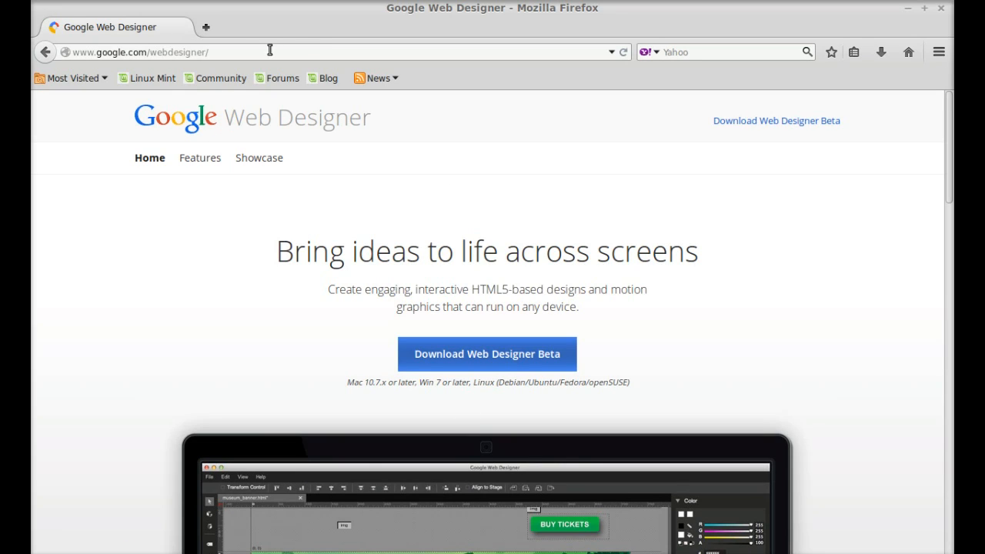
Download and save the 32-bit .deb Google Web Designer Beta package (26.9 MB).
left_click(139, 52)
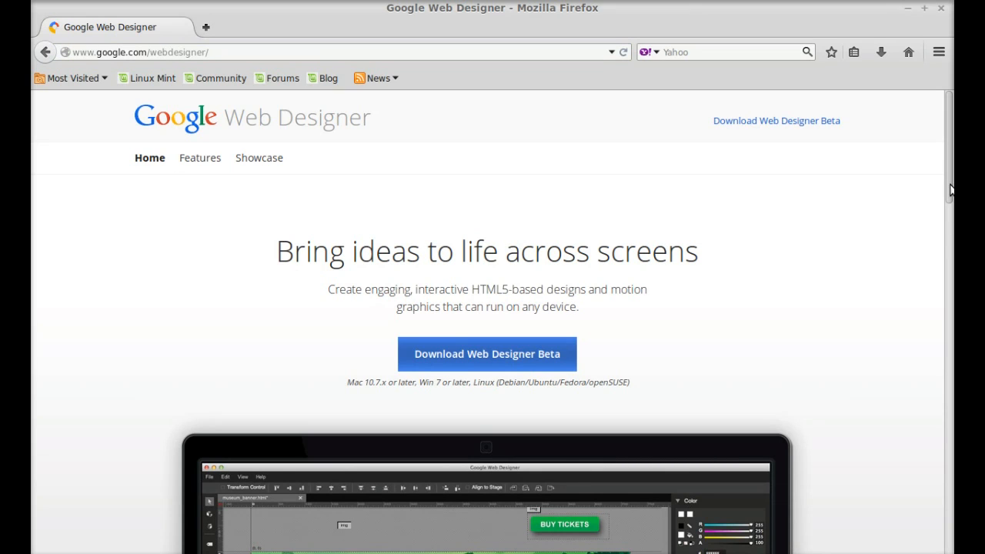
scroll("down", 3)
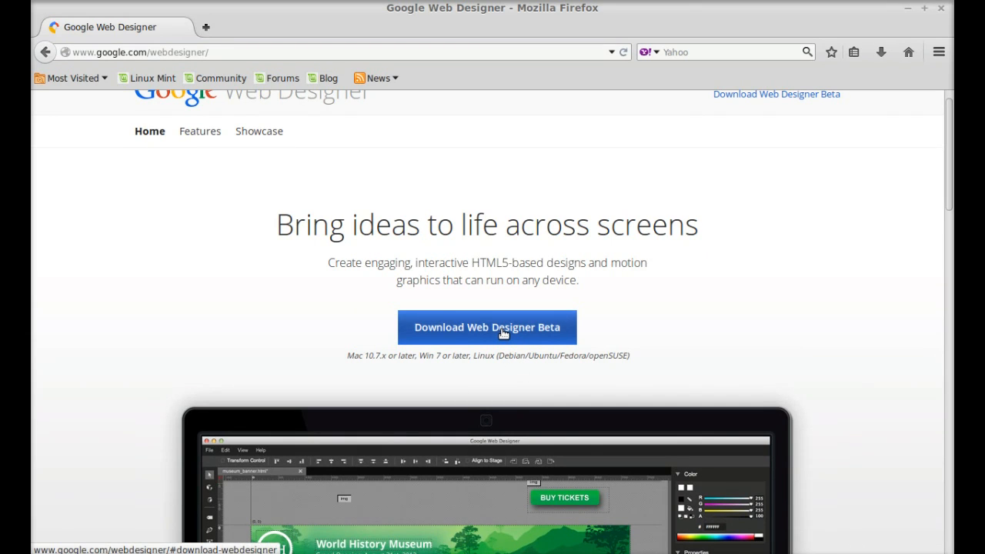
left_click(486, 327)
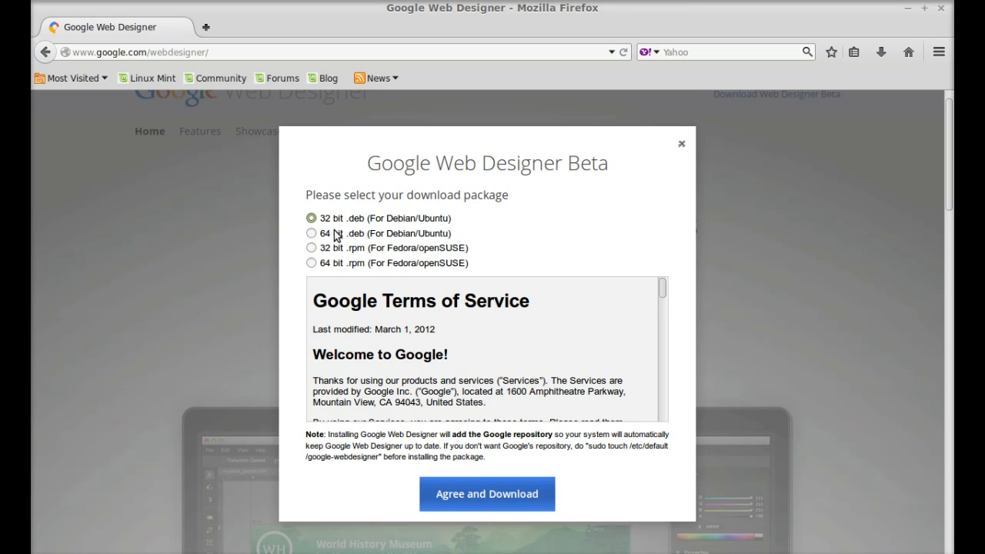
mouse_move(398, 225)
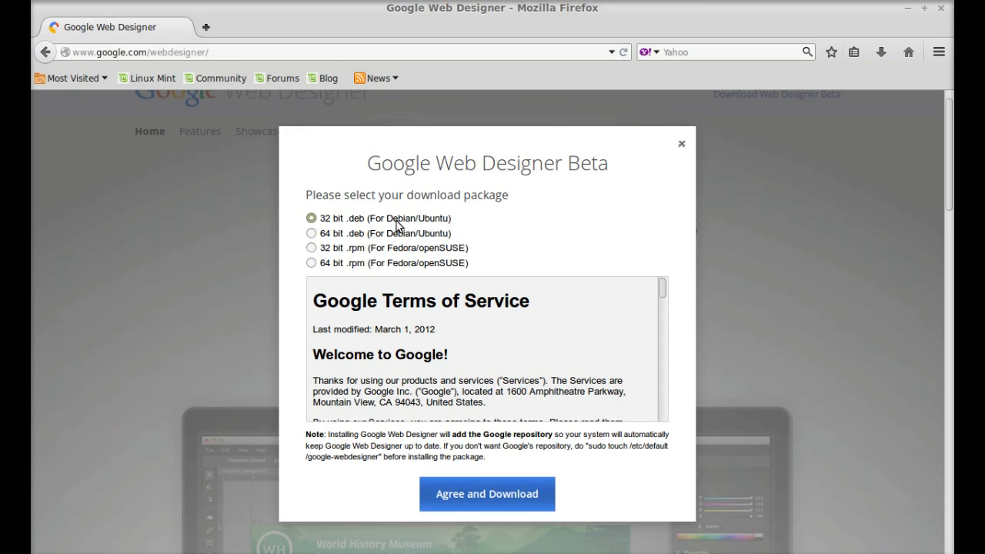
mouse_move(371, 234)
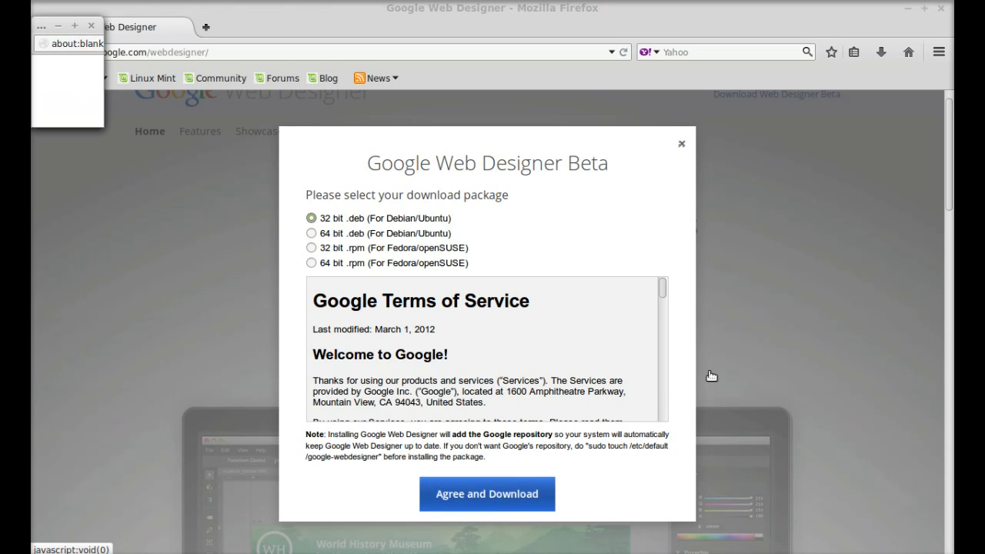
left_click(487, 493)
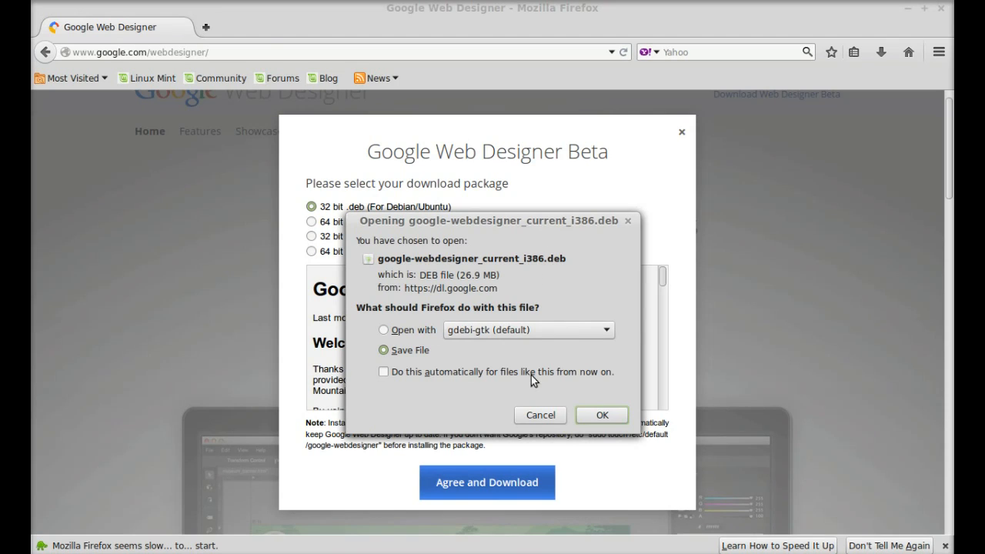
left_click(600, 415)
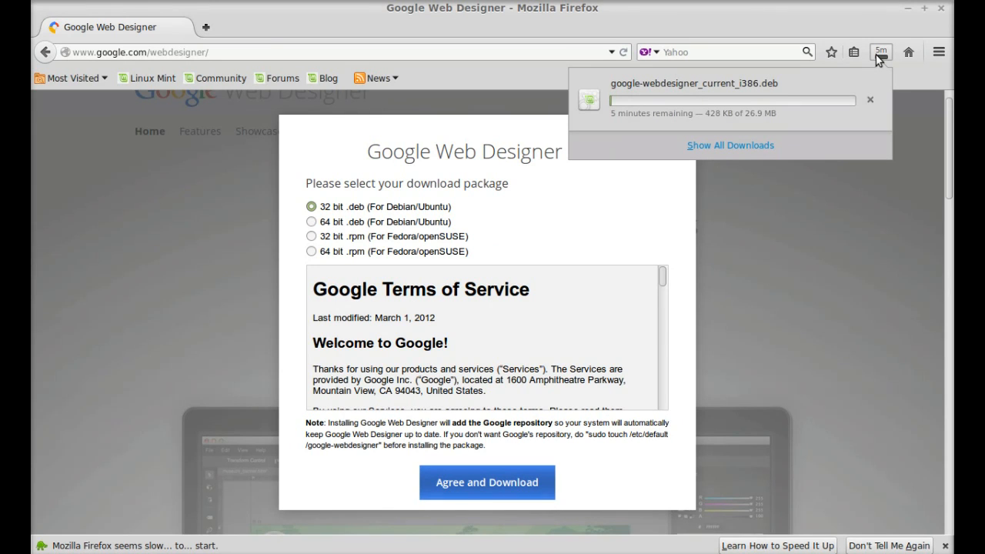
left_click(486, 481)
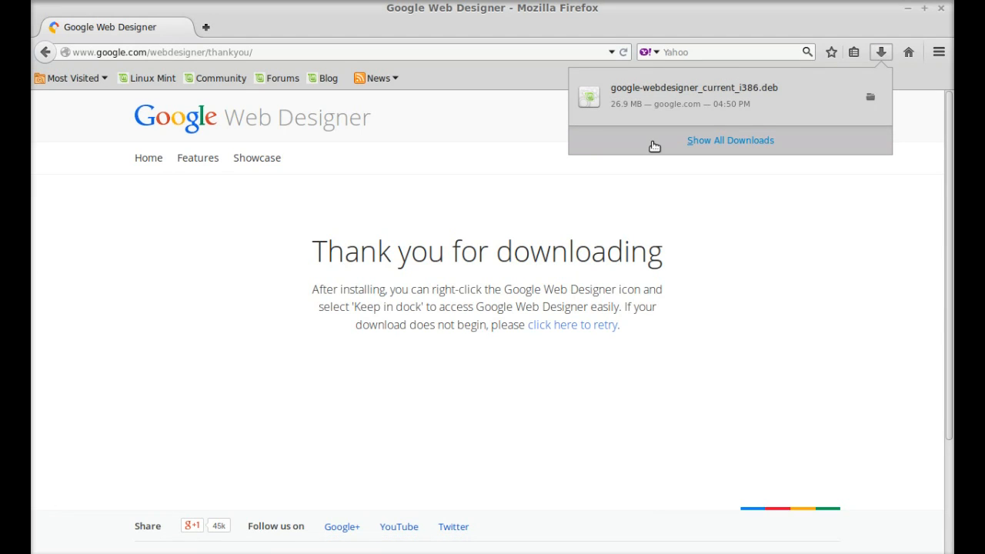
mouse_move(945, 13)
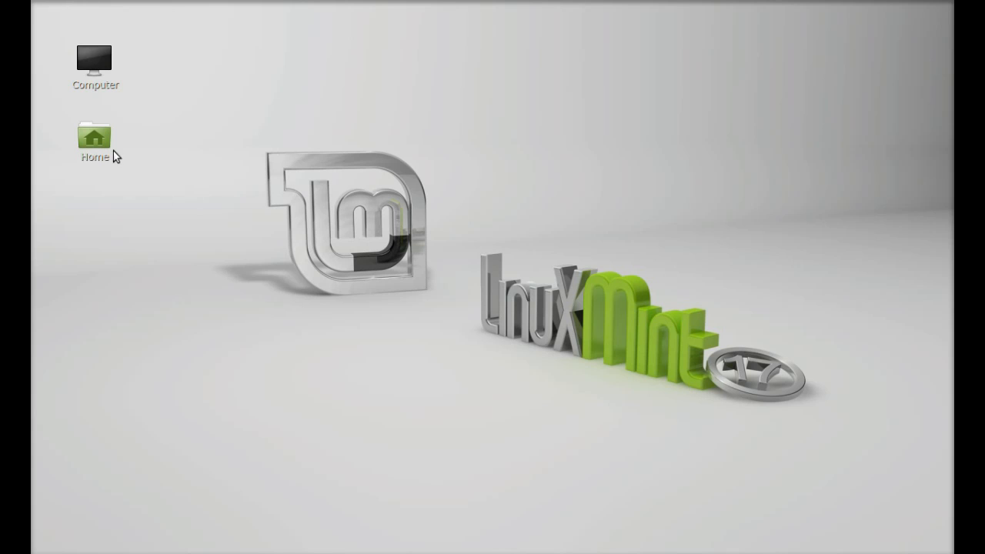
Open the google-webdesigner .deb from Home > Downloads in the GDebi Package Installer.
double_click(94, 135)
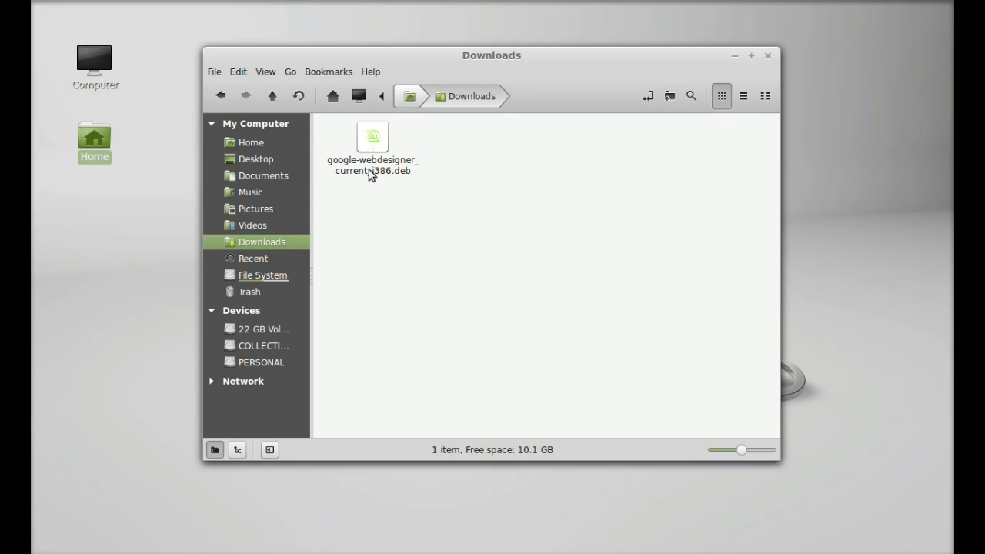
left_click(372, 146)
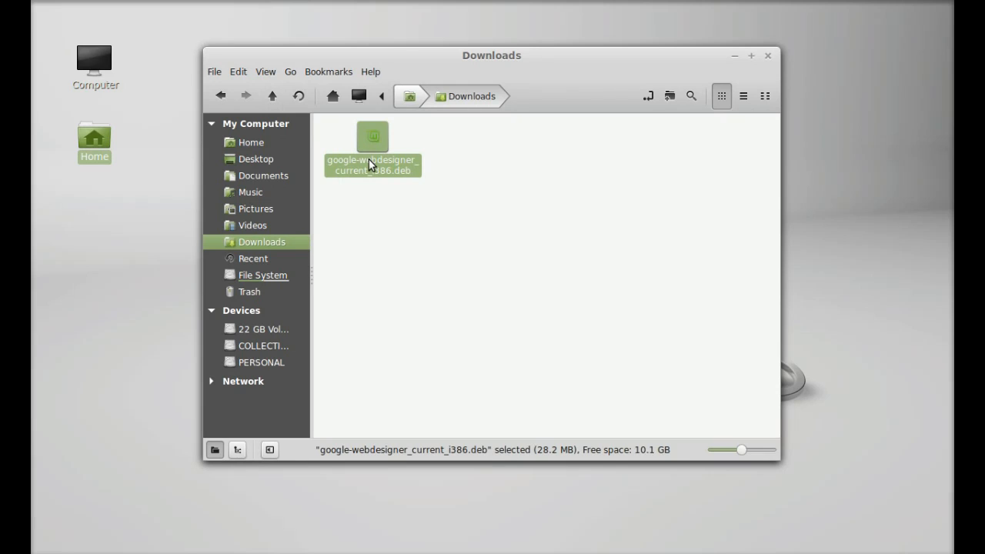
right_click(372, 142)
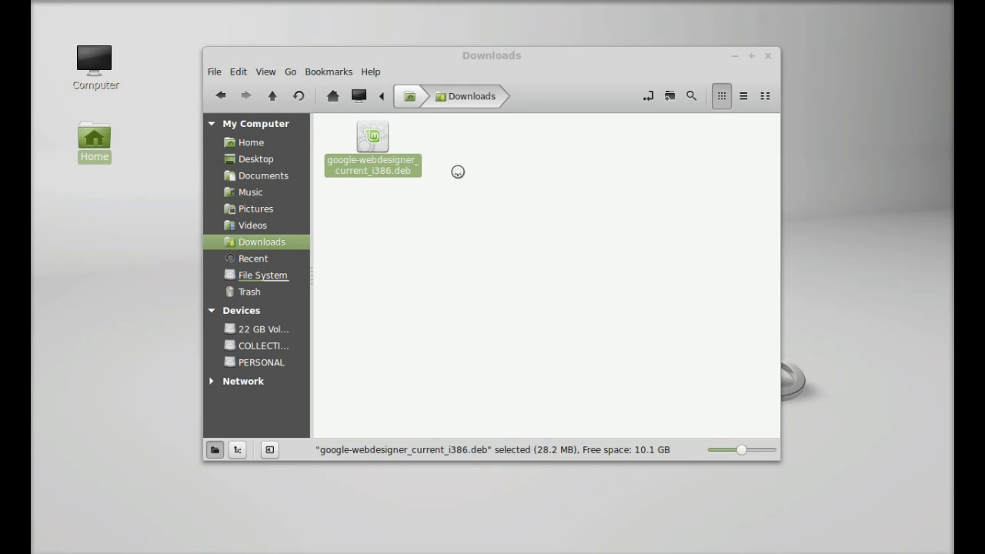
double_click(372, 136)
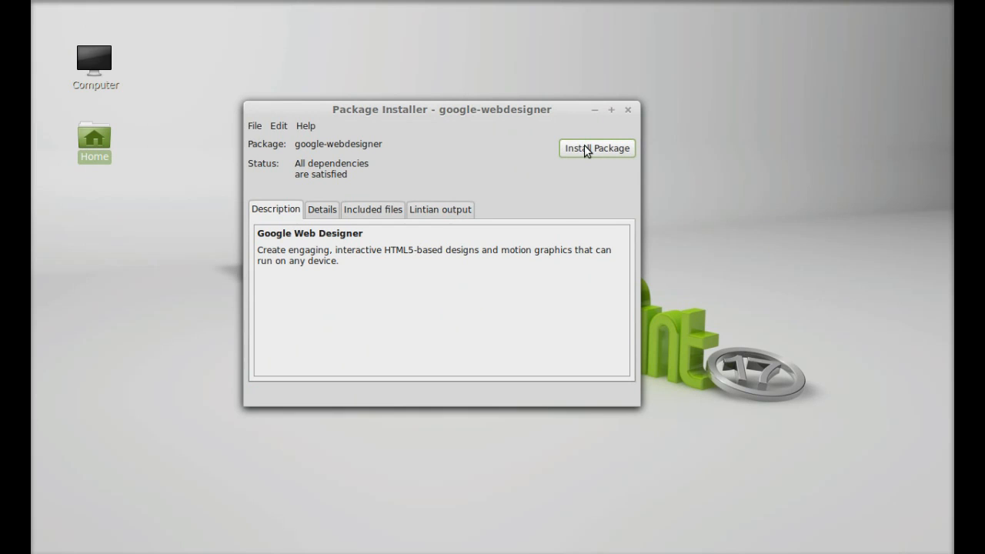
Install the package with the admin password, then close the installer windows.
left_click(596, 147)
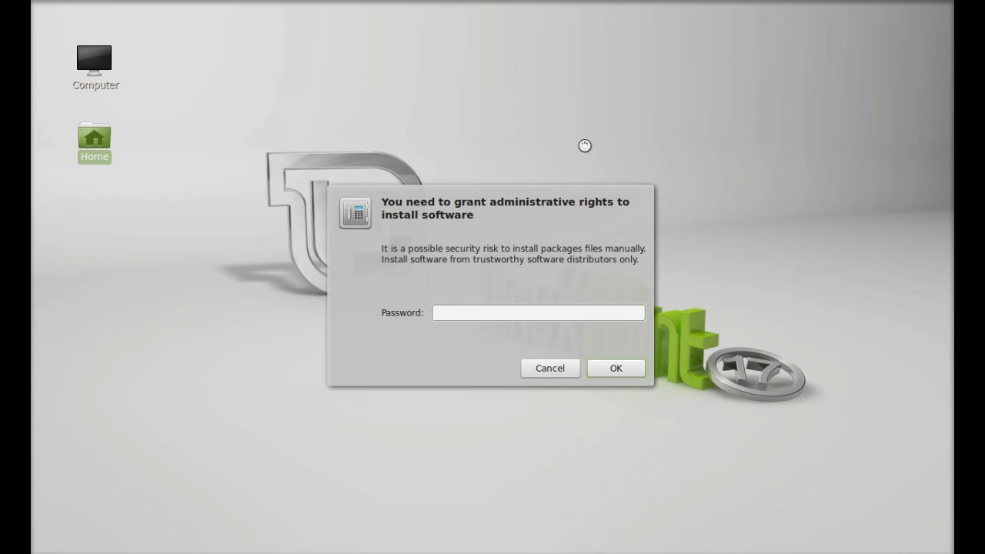
type("••")
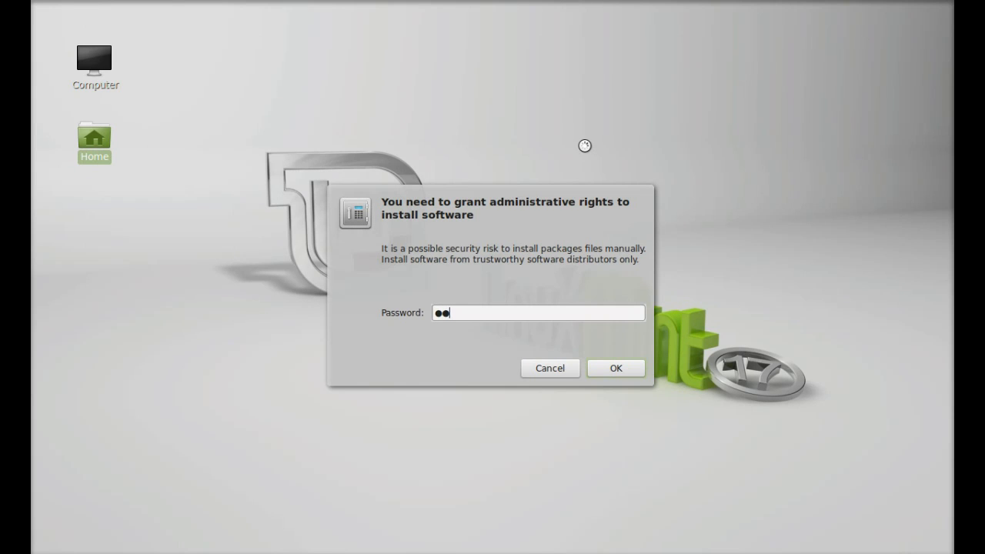
left_click(615, 368)
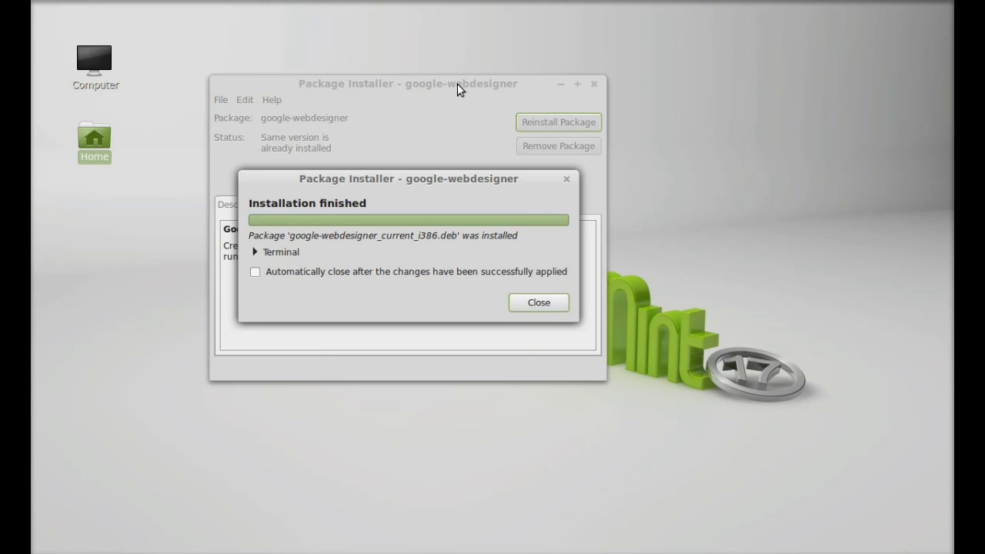
mouse_move(546, 333)
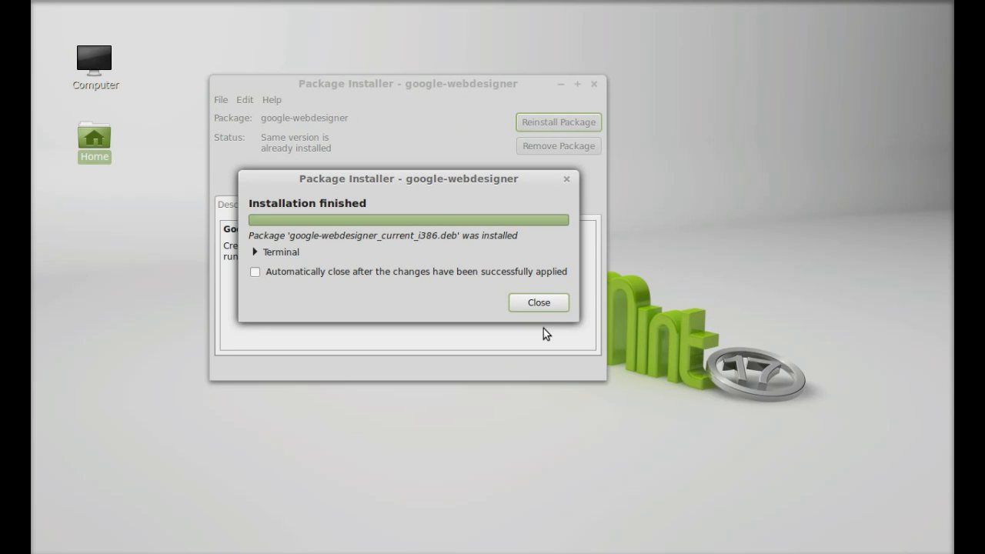
left_click(537, 301)
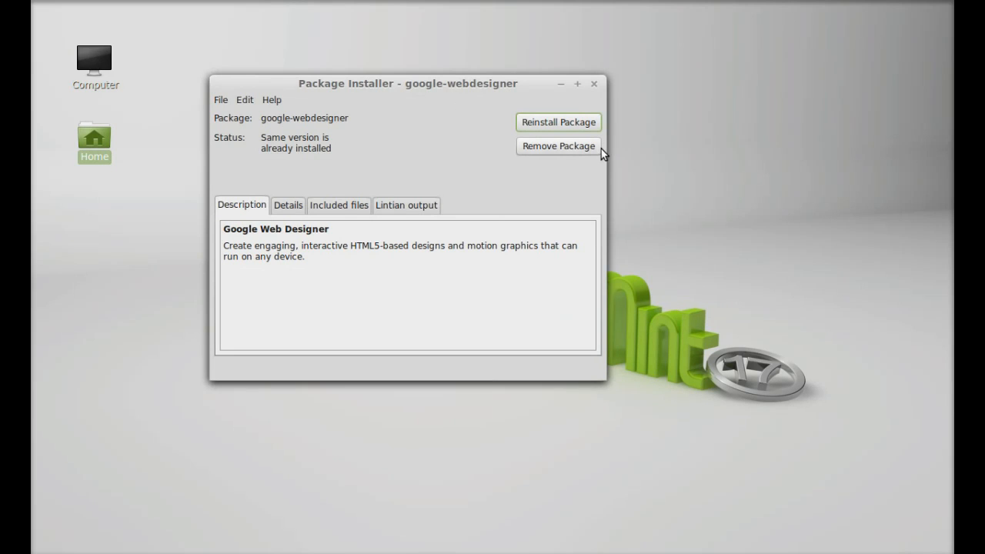
left_click(593, 83)
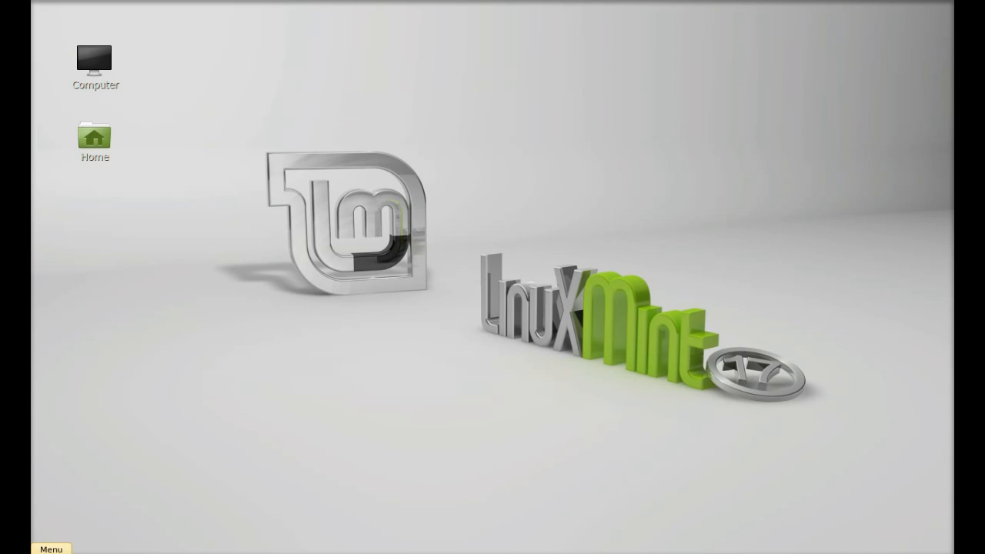
type("good")
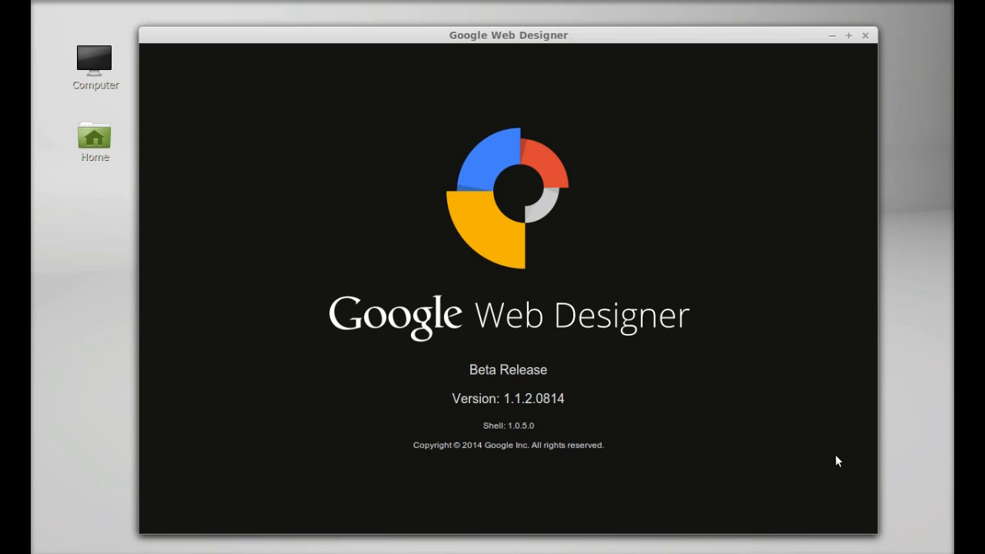
mouse_move(844, 468)
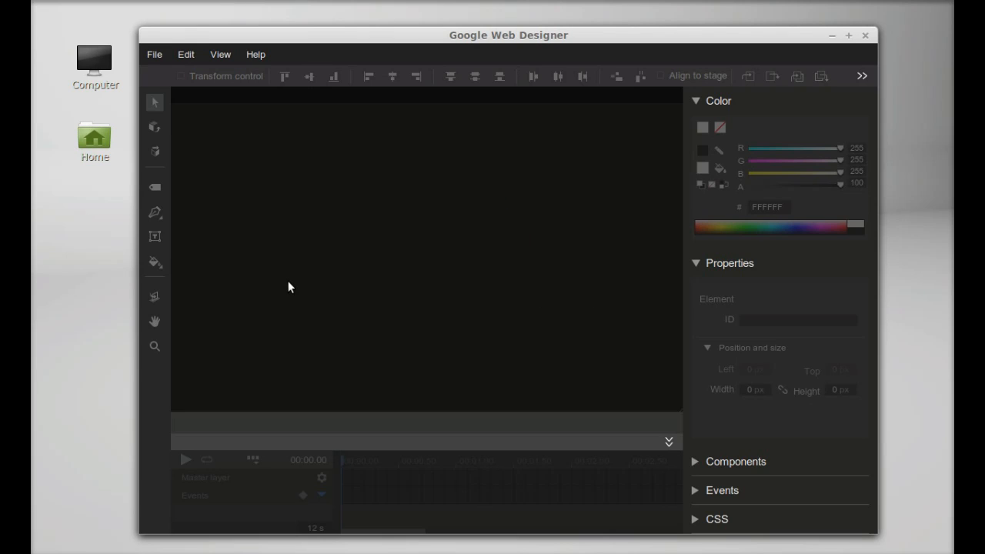
mouse_move(155, 127)
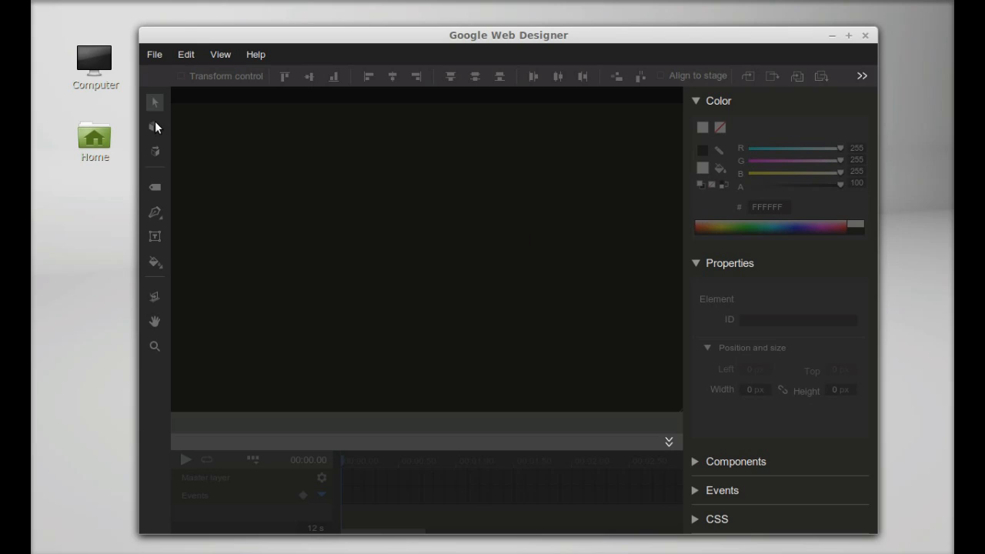
mouse_move(778, 184)
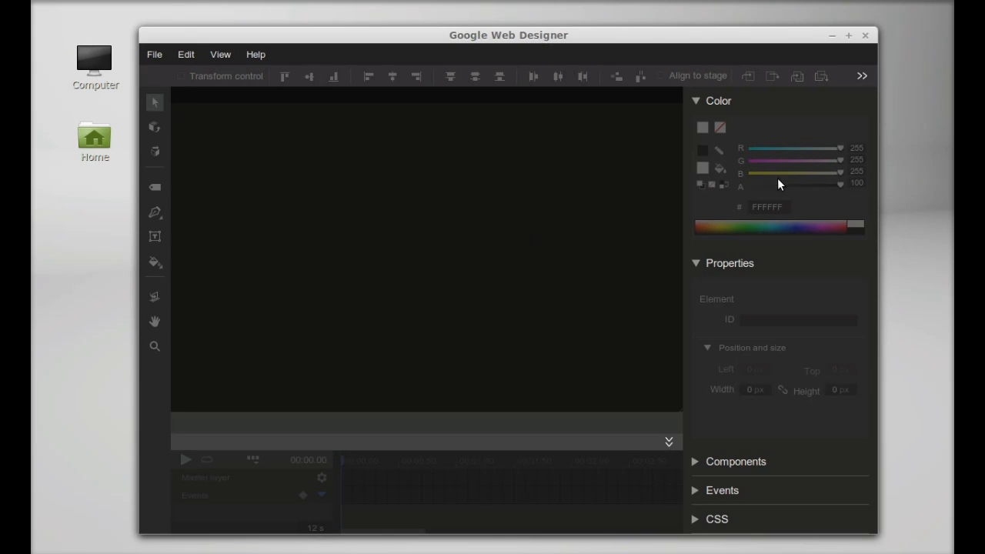
mouse_move(758, 429)
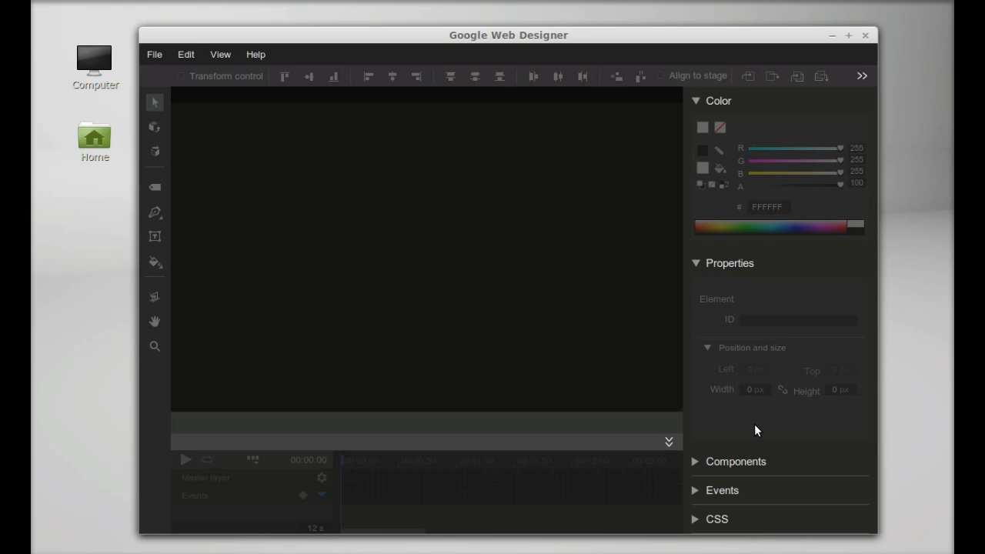
mouse_move(415, 229)
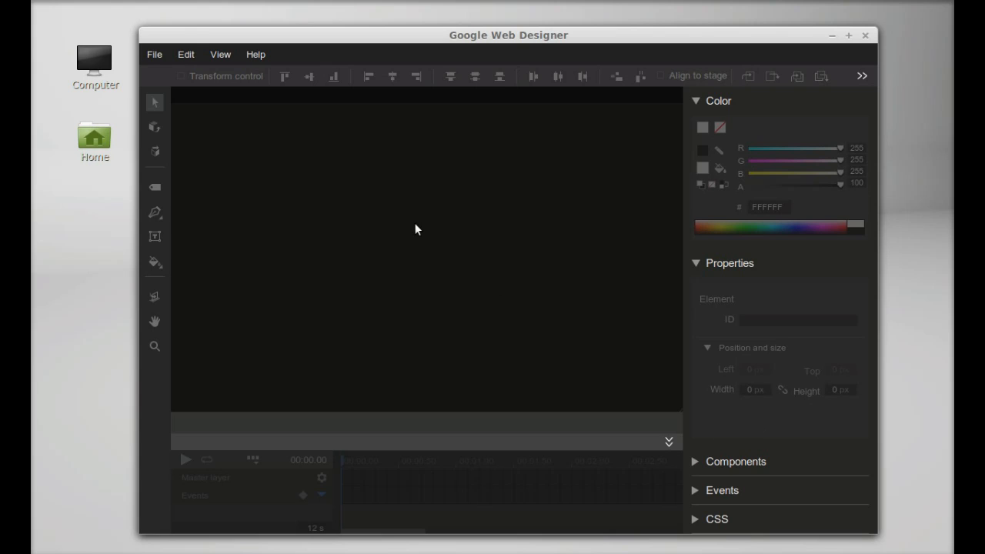
mouse_move(157, 60)
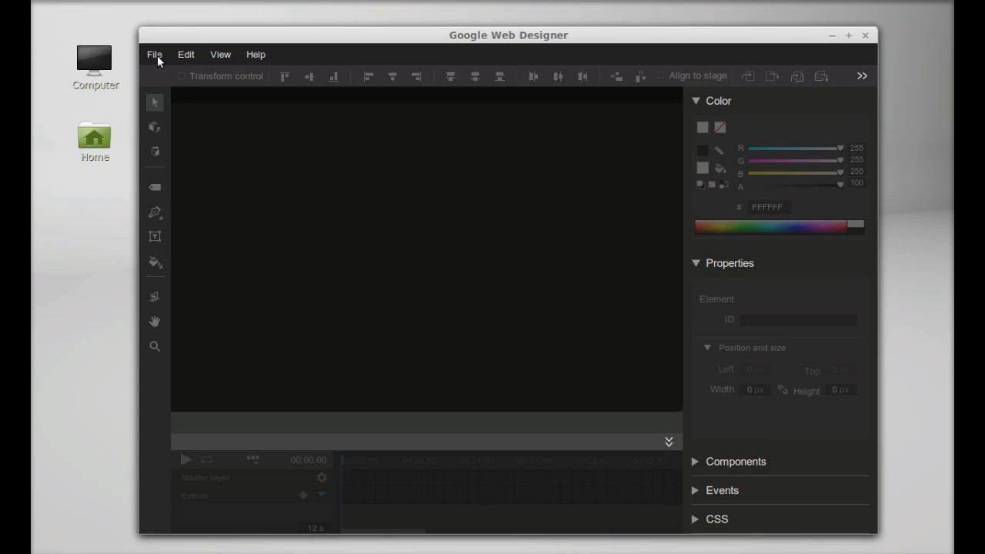
Start a new HTML file with title and name 'mywebpage'.
left_click(154, 54)
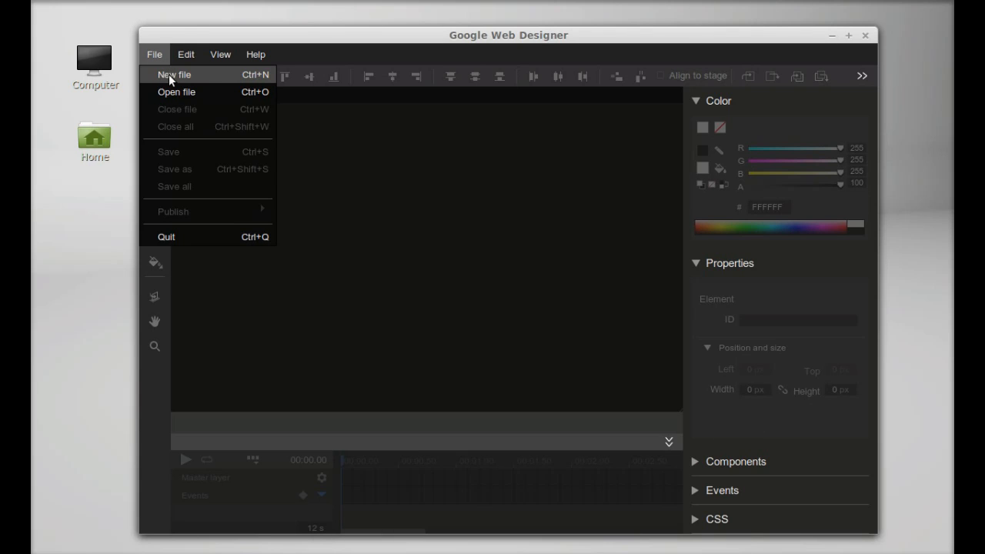
left_click(173, 75)
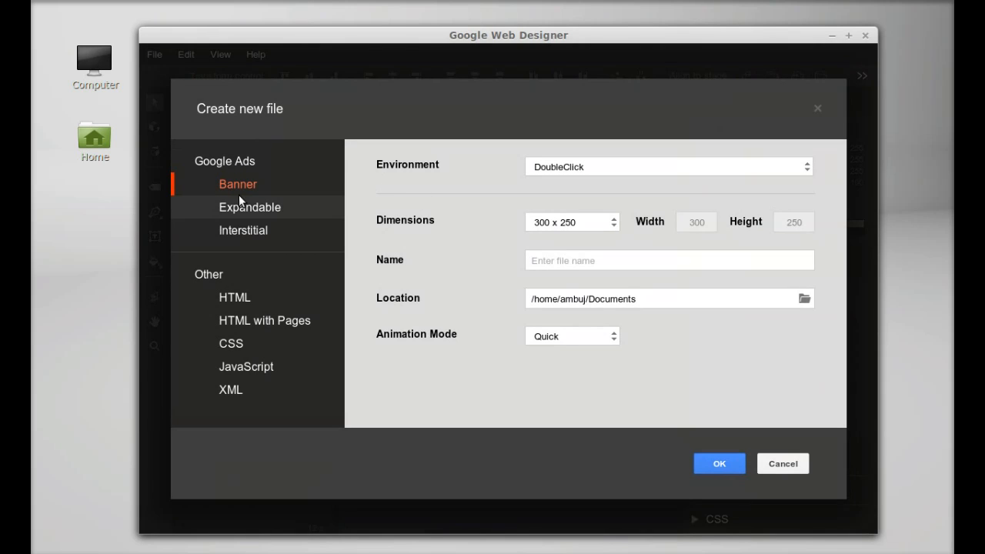
mouse_move(255, 221)
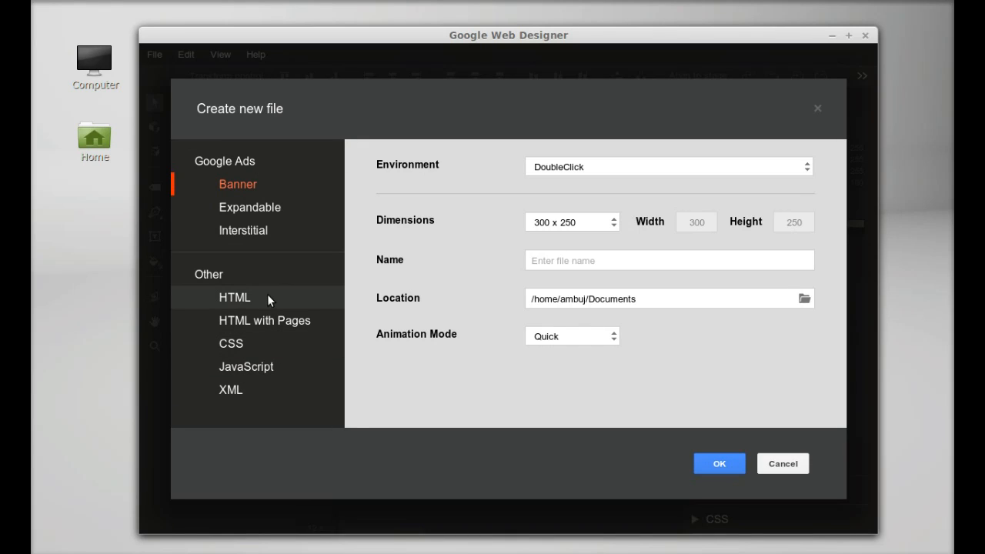
left_click(234, 298)
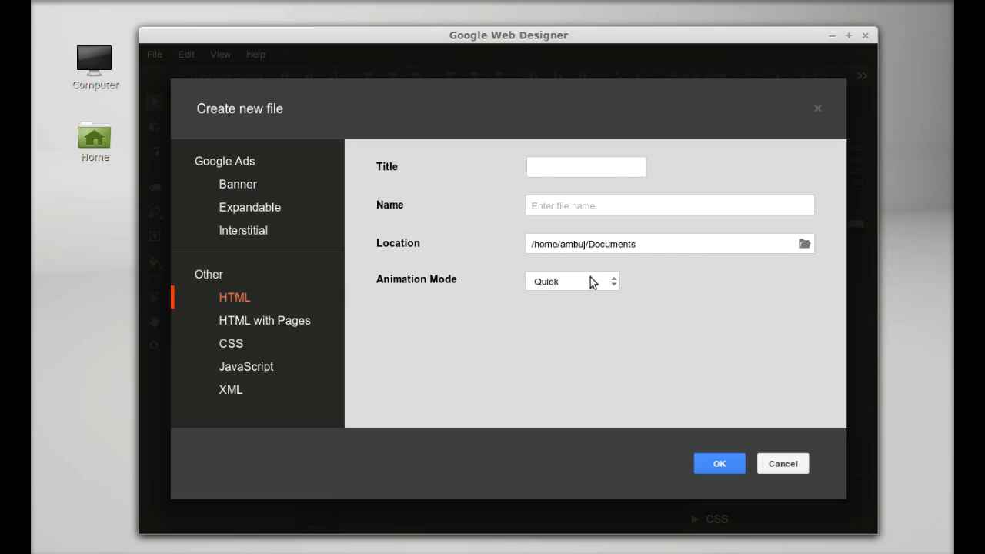
left_click(586, 167)
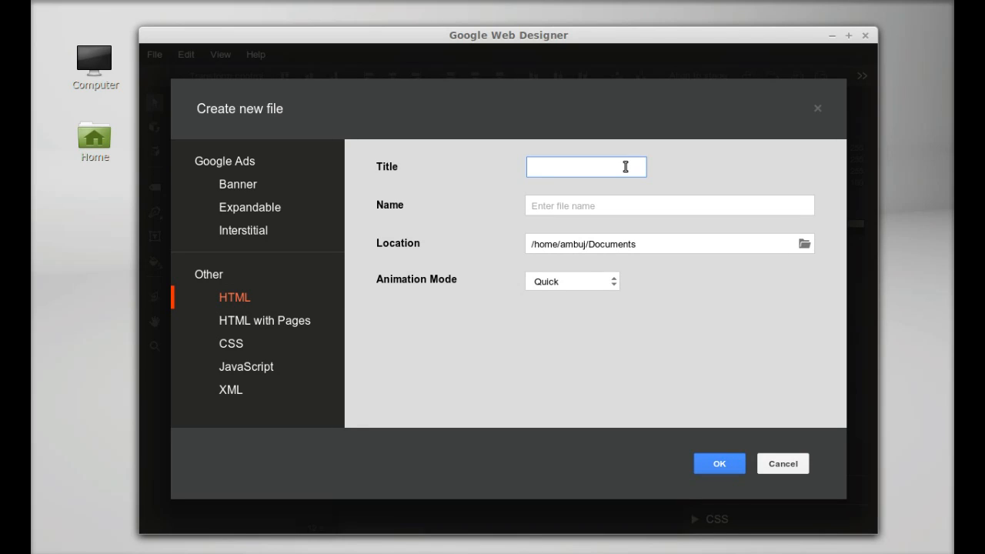
type("my")
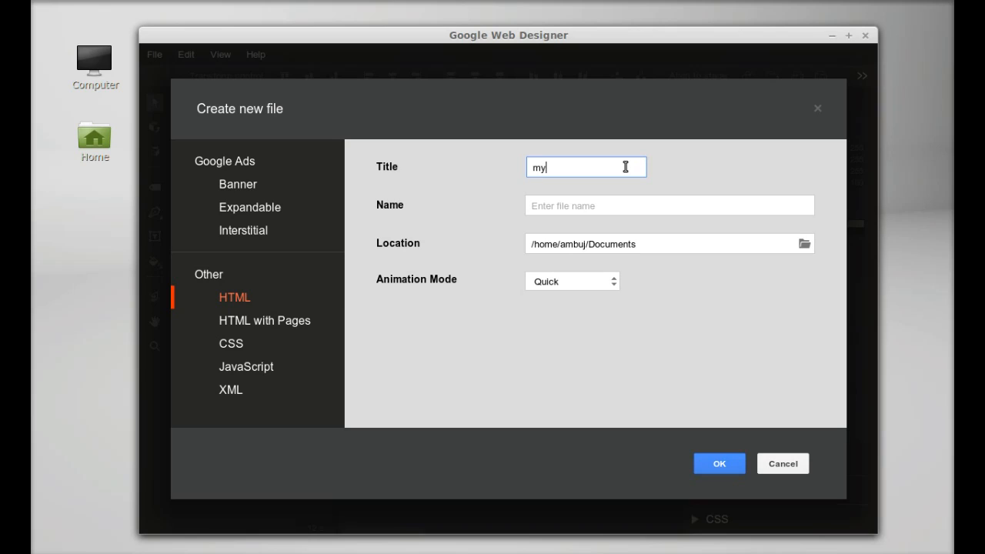
type("webpage")
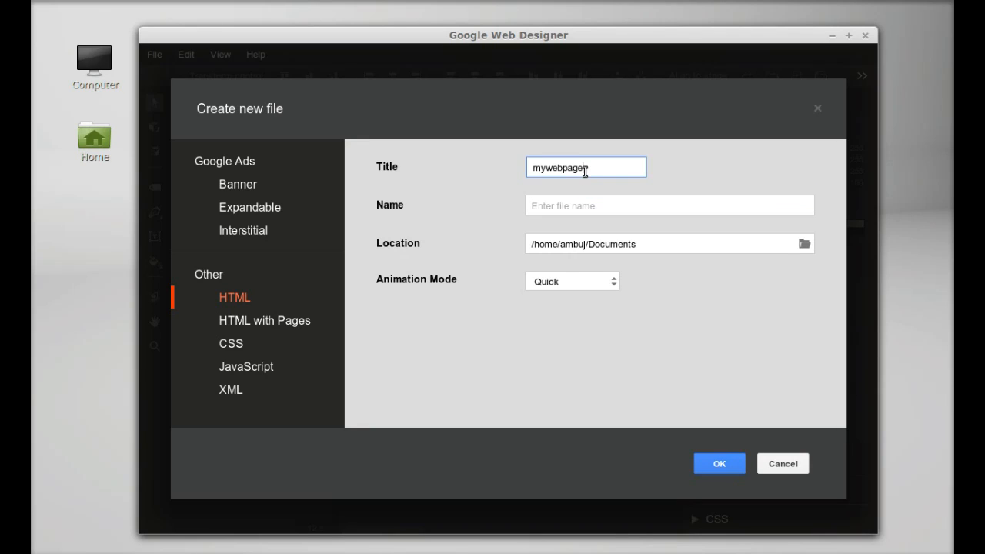
left_click(669, 205)
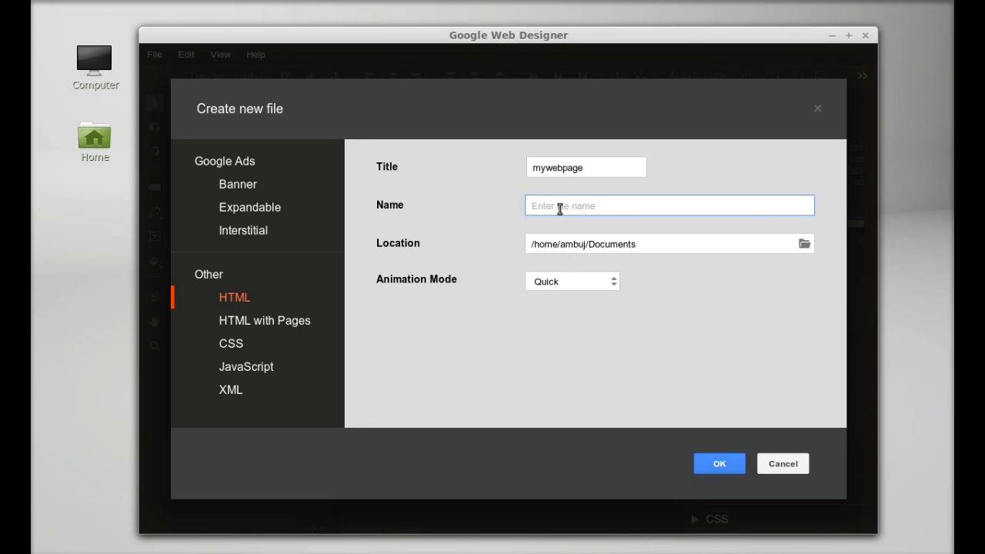
type("mywebpage")
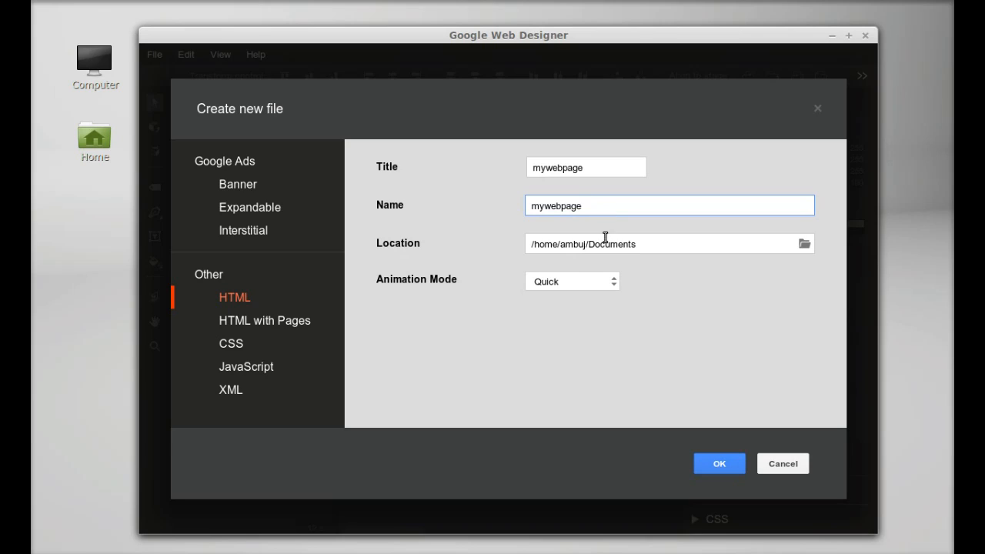
mouse_move(806, 245)
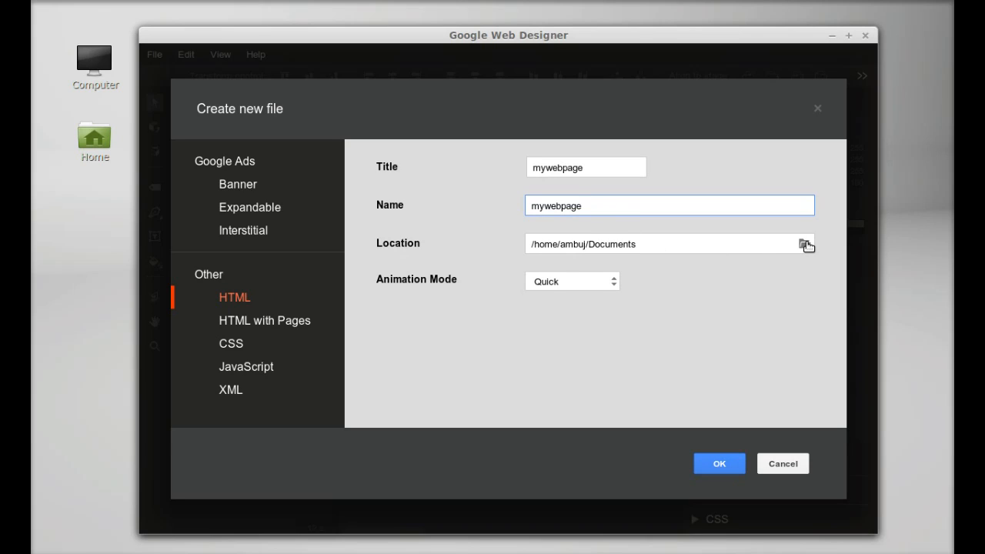
Set the file location to the Desktop and keep Quick animation mode.
left_click(805, 244)
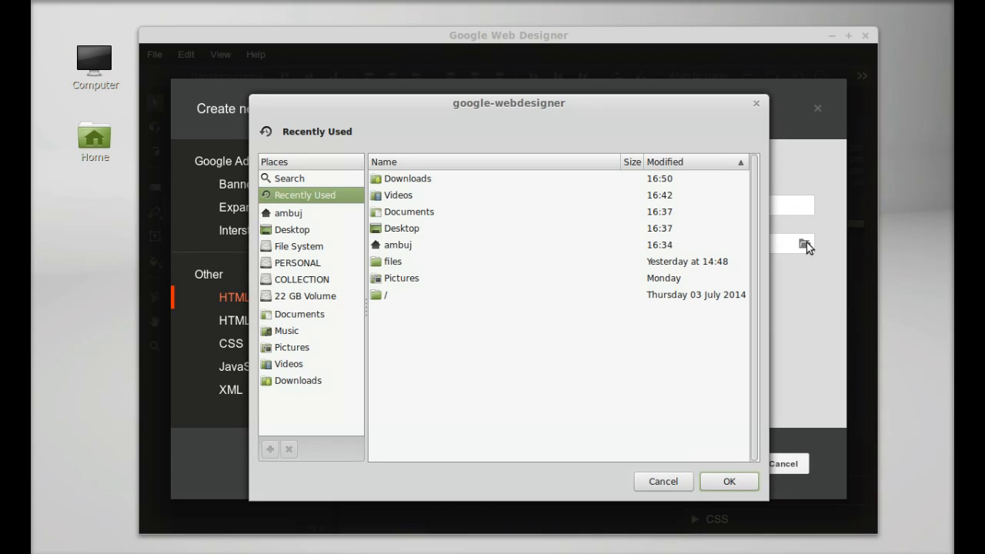
left_click(291, 229)
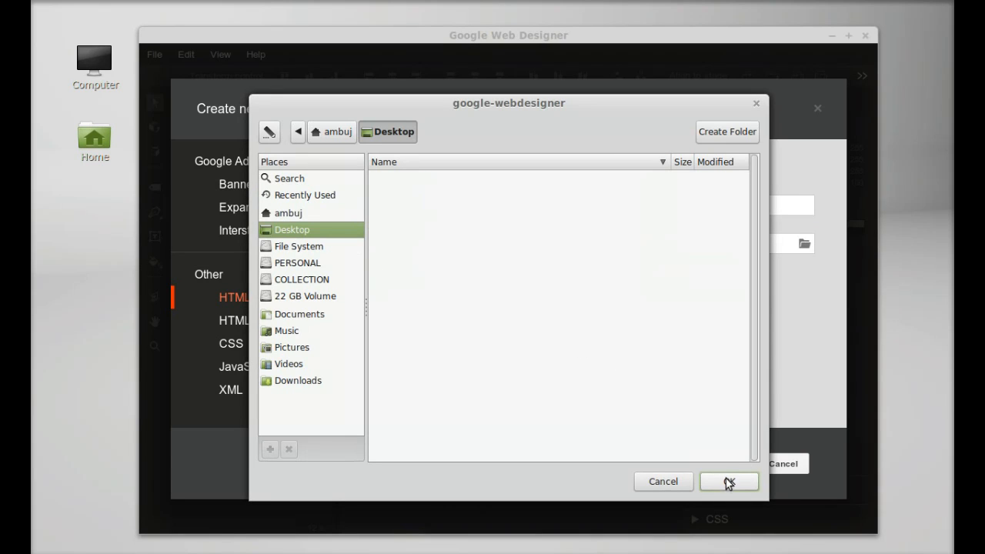
left_click(728, 481)
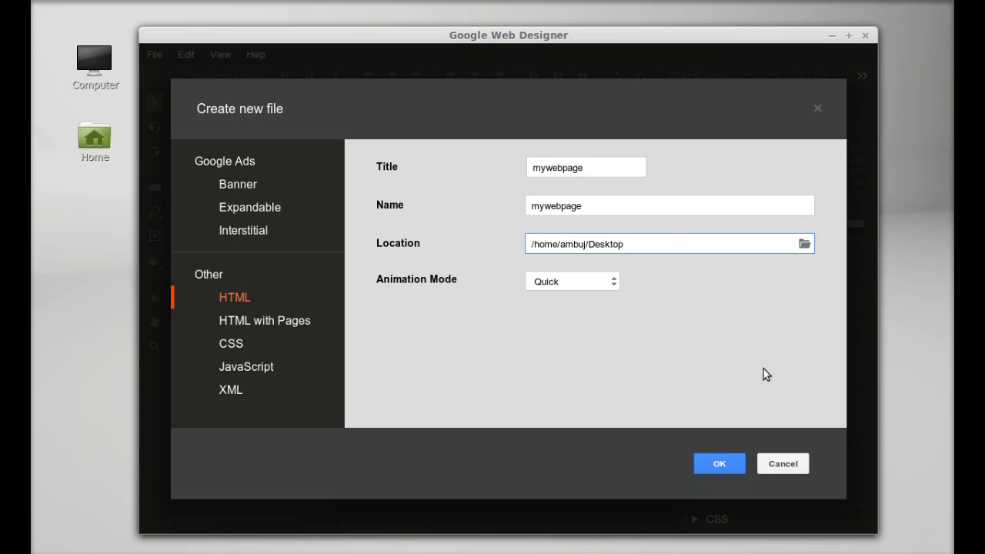
left_click(570, 281)
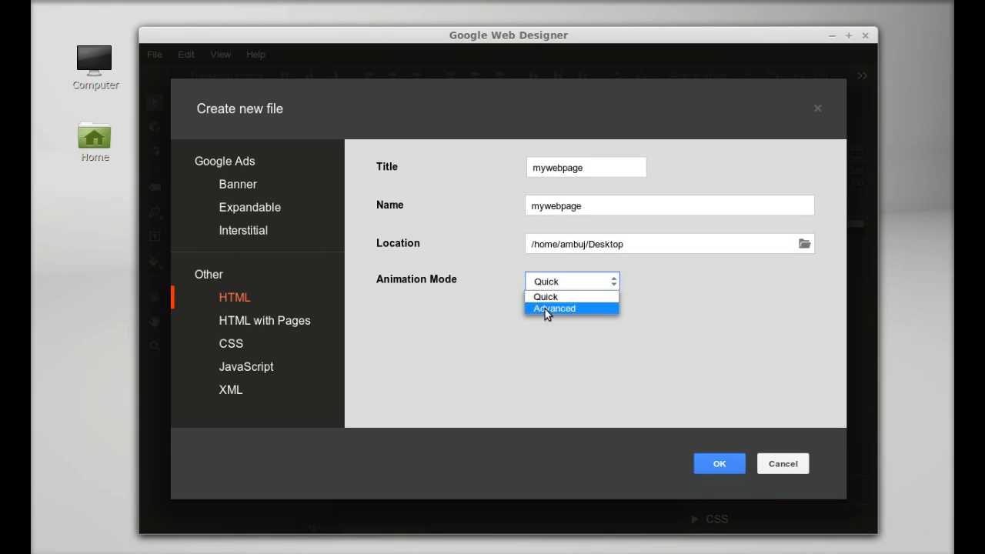
left_click(545, 296)
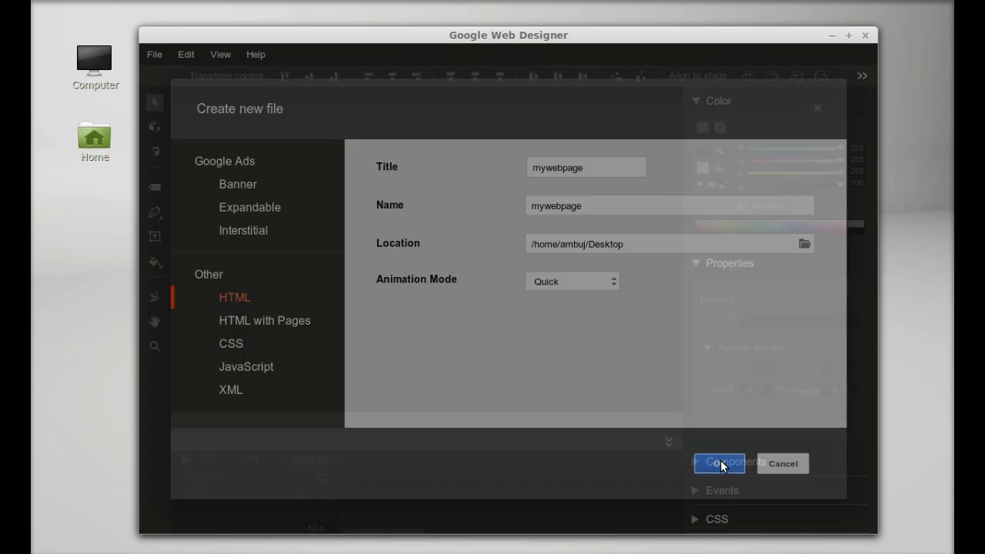
left_click(719, 463)
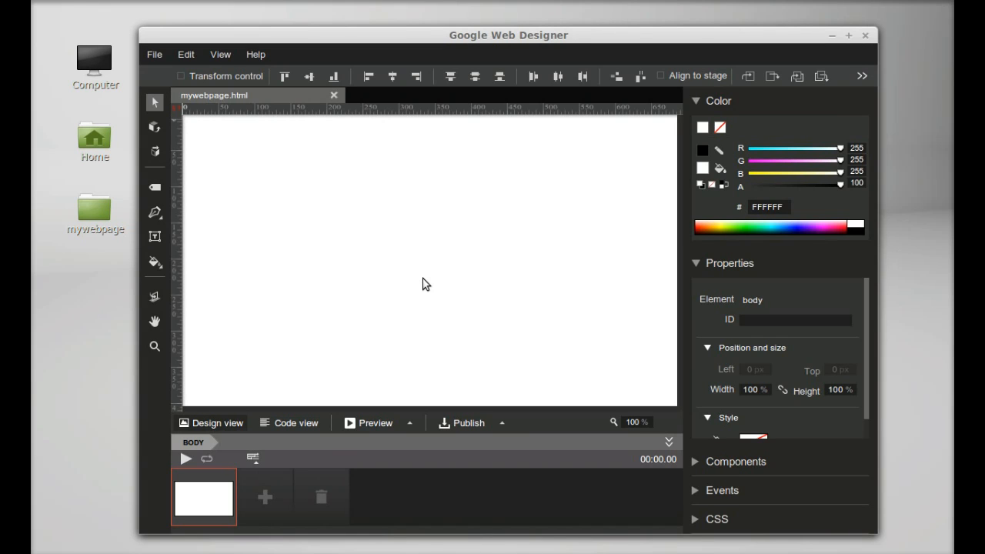
mouse_move(73, 223)
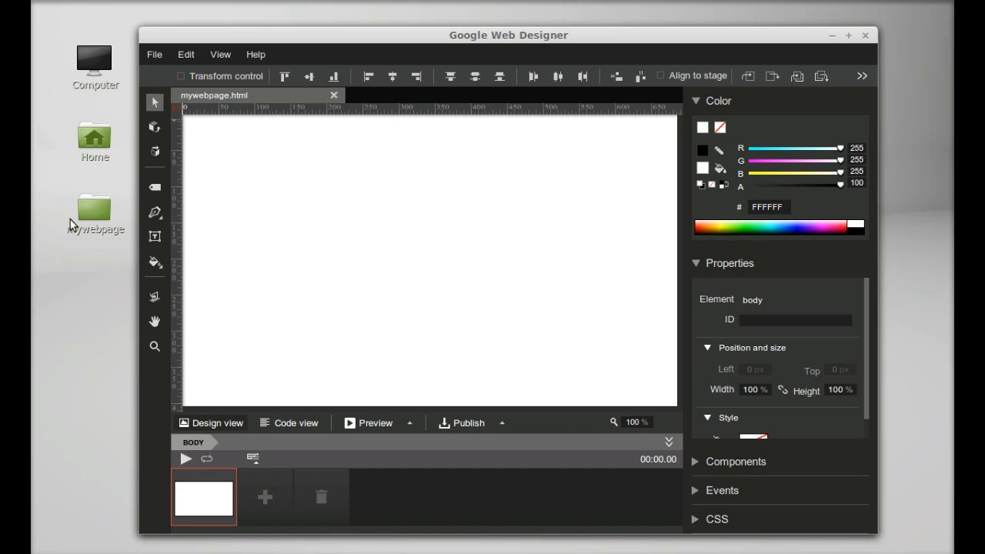
left_click(94, 208)
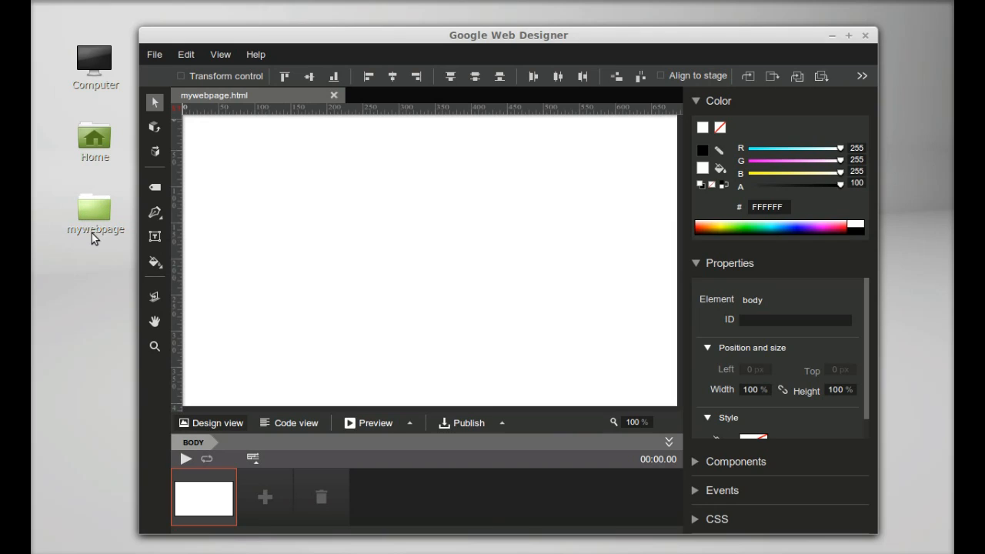
mouse_move(90, 232)
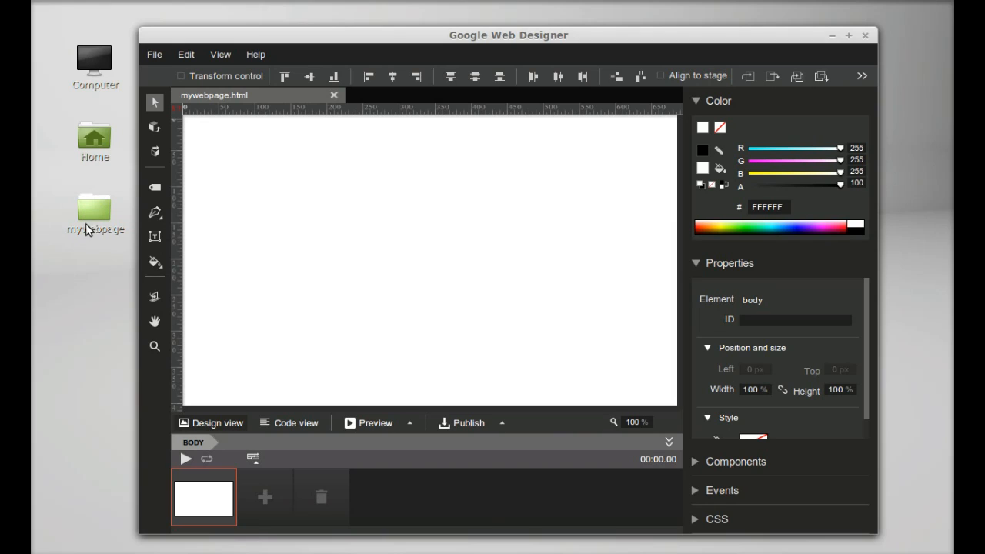
mouse_move(260, 216)
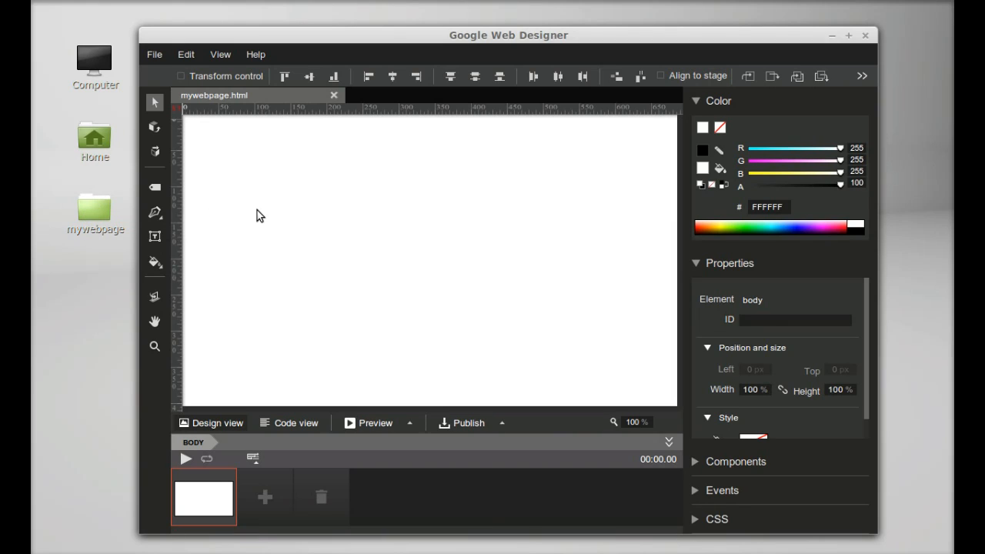
mouse_move(377, 202)
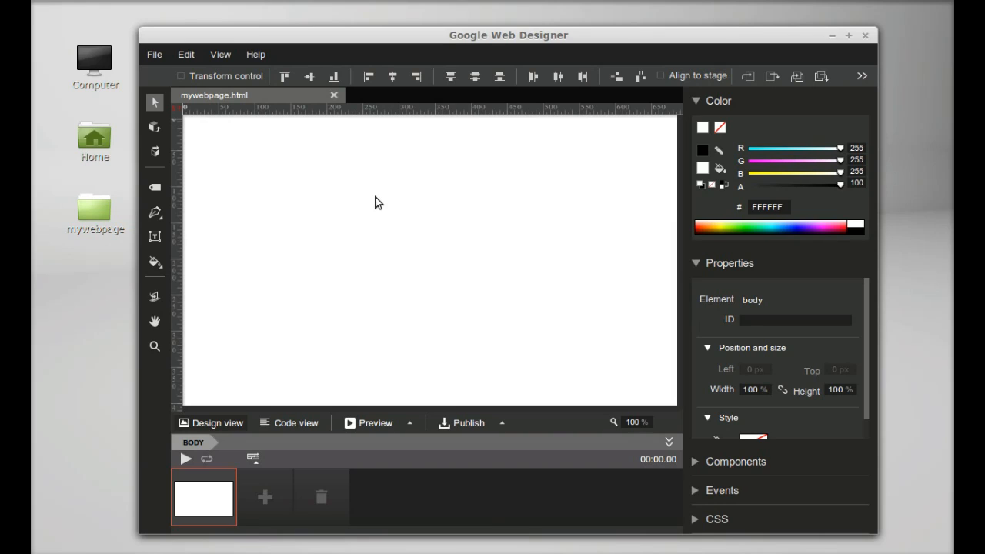
mouse_move(388, 339)
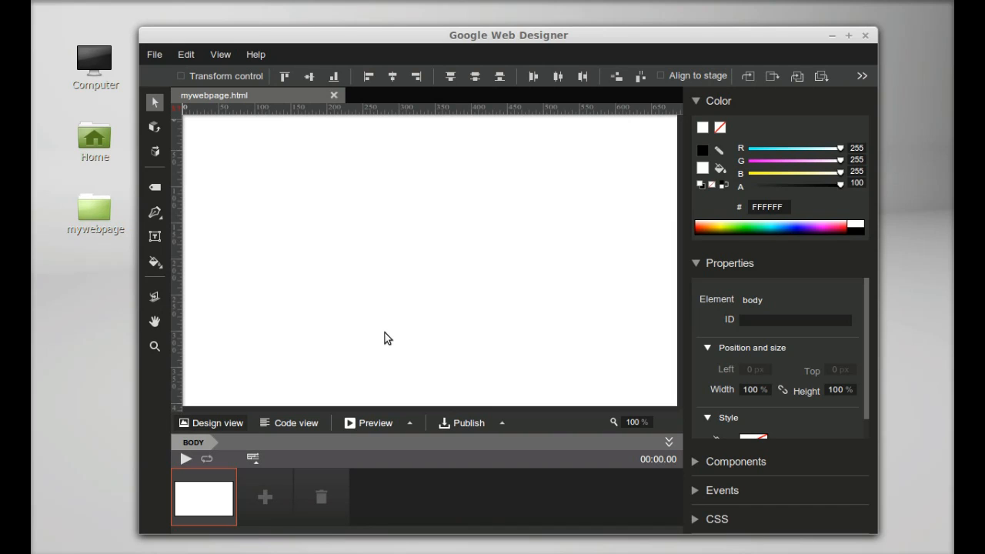
mouse_move(406, 275)
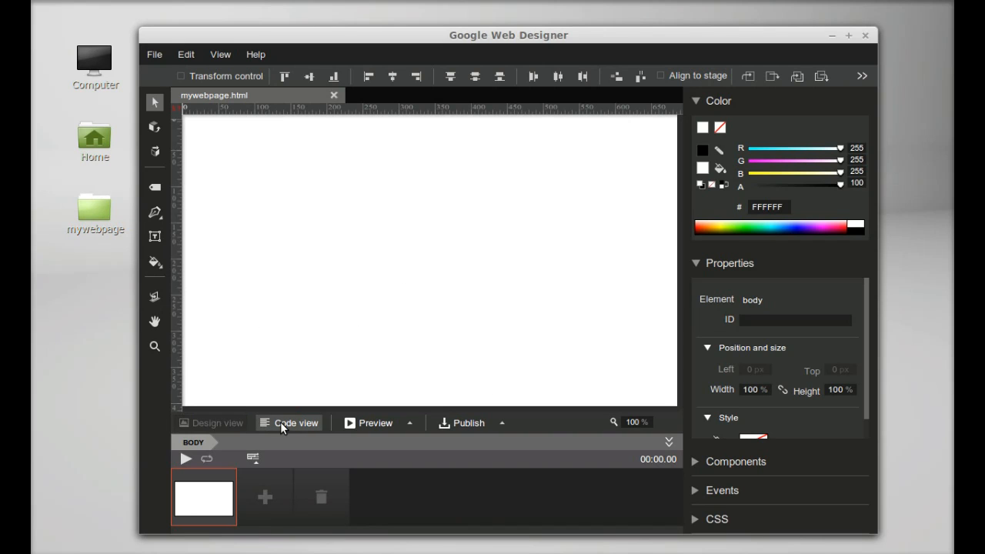
left_click(295, 422)
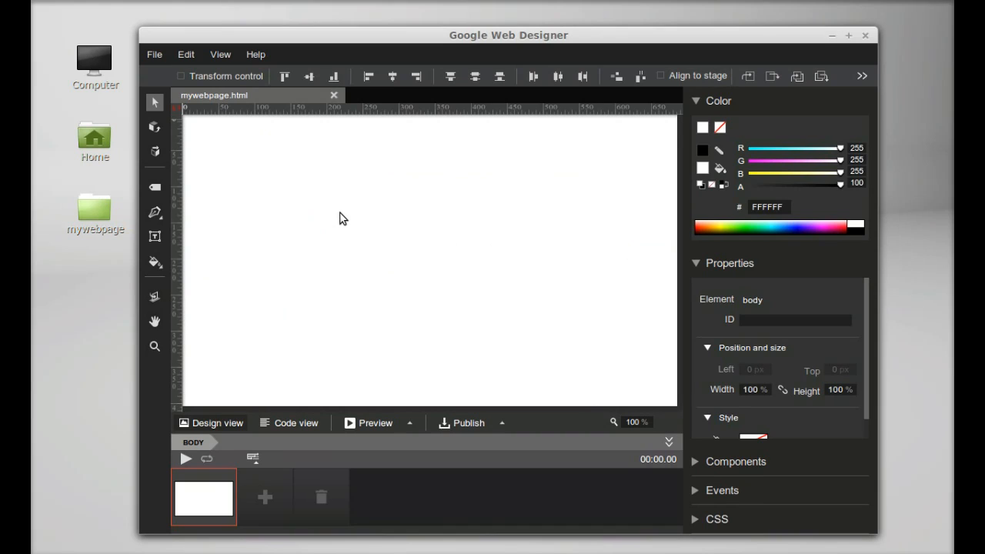
mouse_move(215, 294)
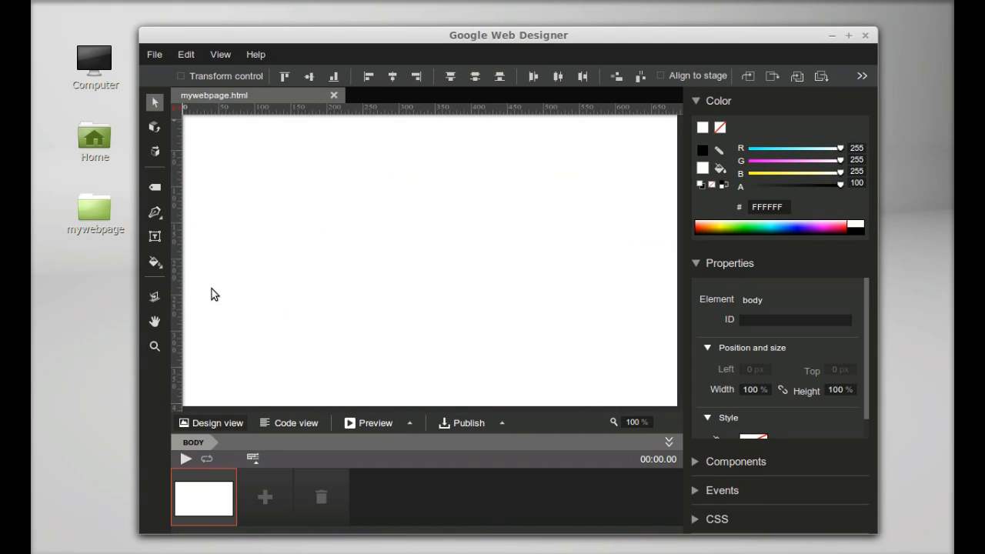
mouse_move(168, 213)
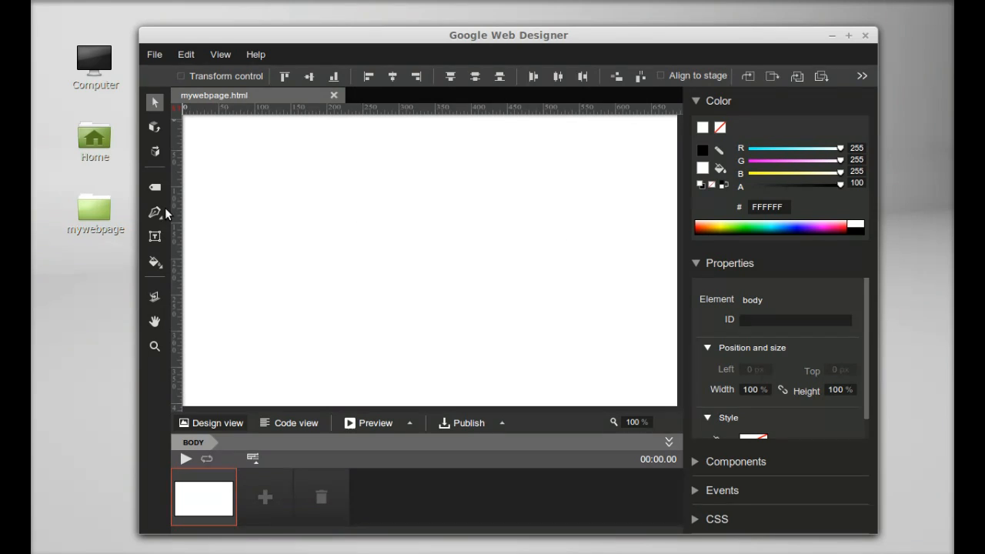
mouse_move(154, 295)
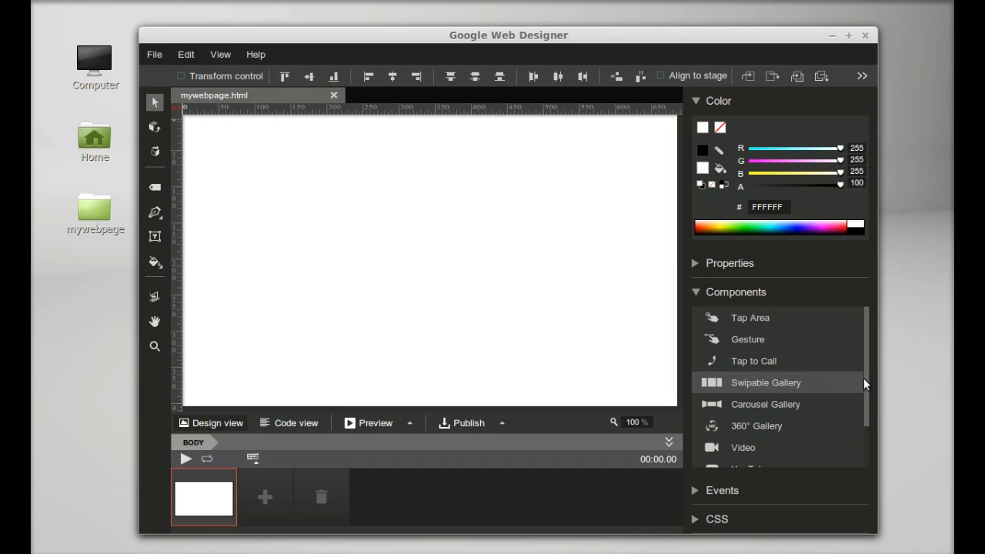
Scroll through the components list, including galleries, video, YouTube, map and iFrame.
scroll("down", 3)
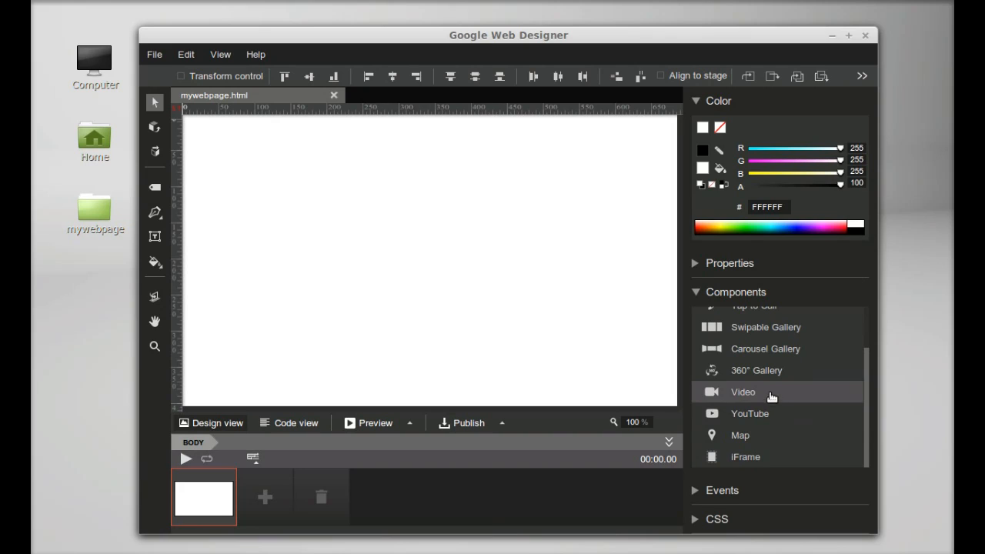
mouse_move(741, 456)
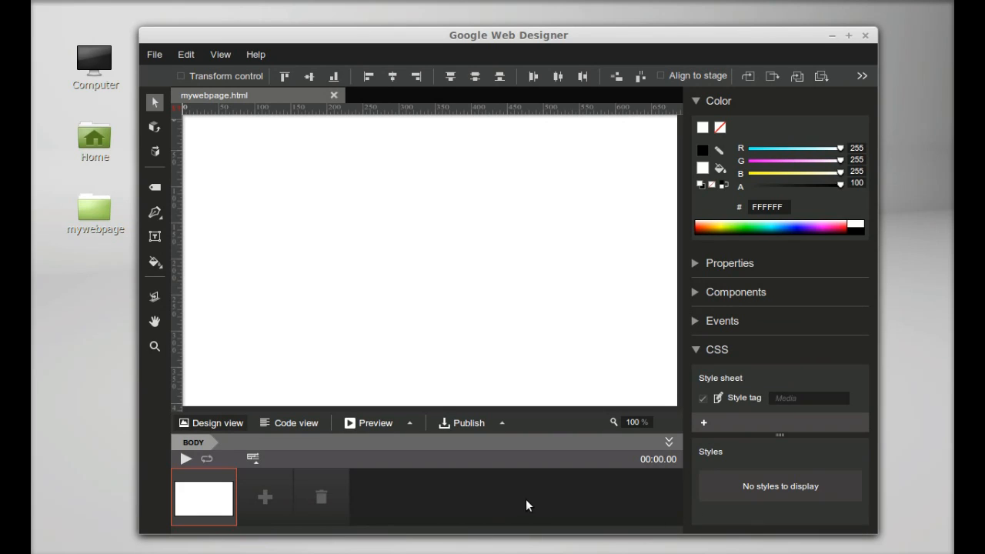
mouse_move(219, 232)
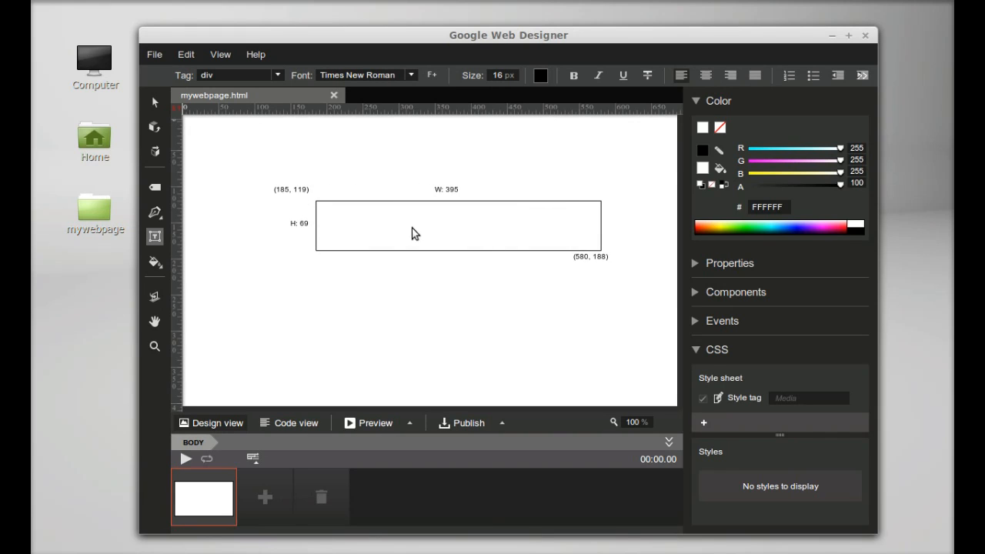
Draw a wide text box in the upper middle of the page and type 'Linux For Ever'.
left_click(458, 224)
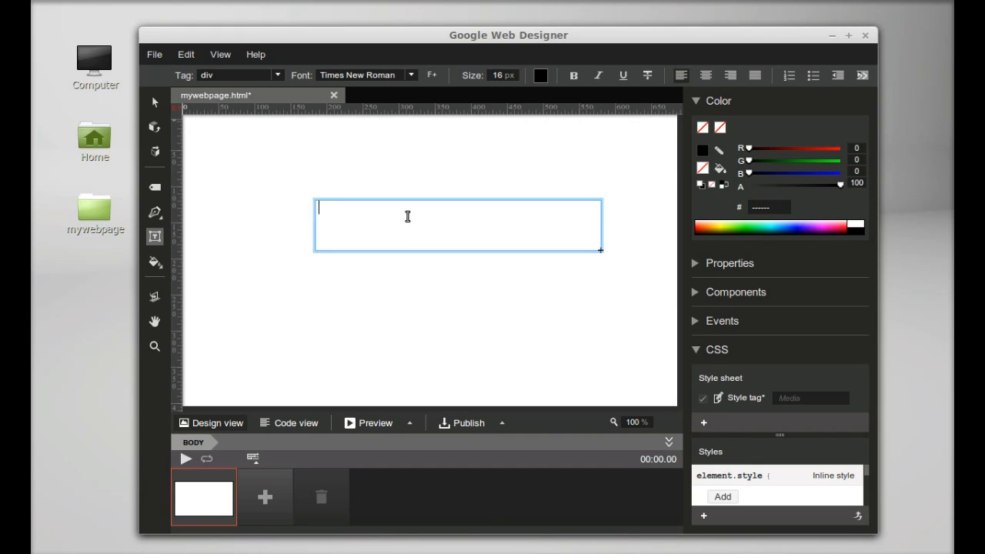
type("Linux For")
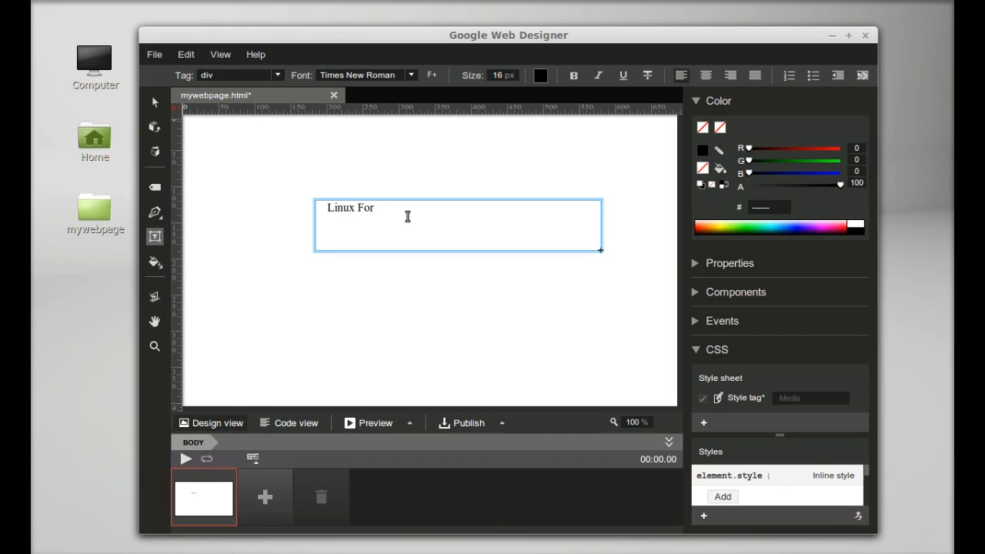
type("Ever")
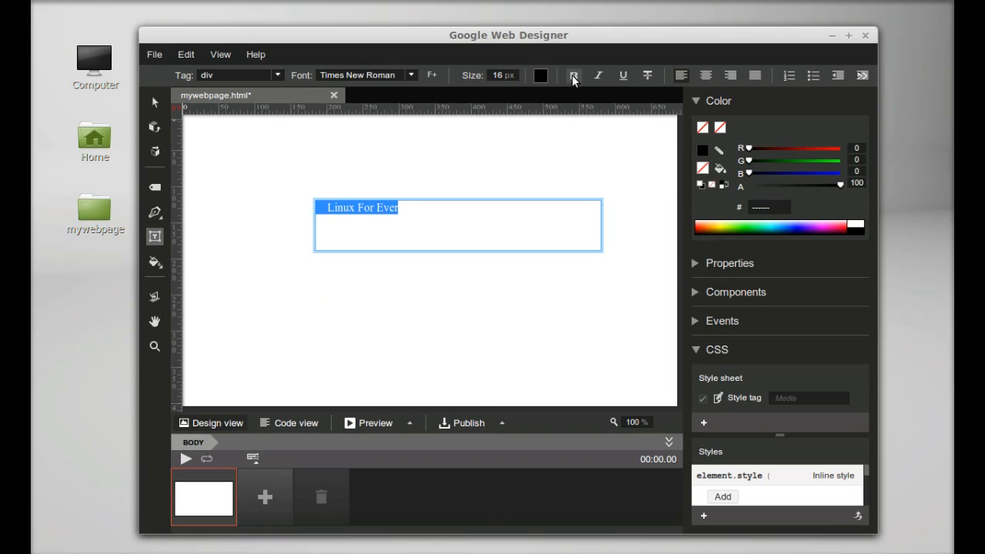
Make 'Linux For Ever' bold and center-aligned in its text box.
left_click(573, 75)
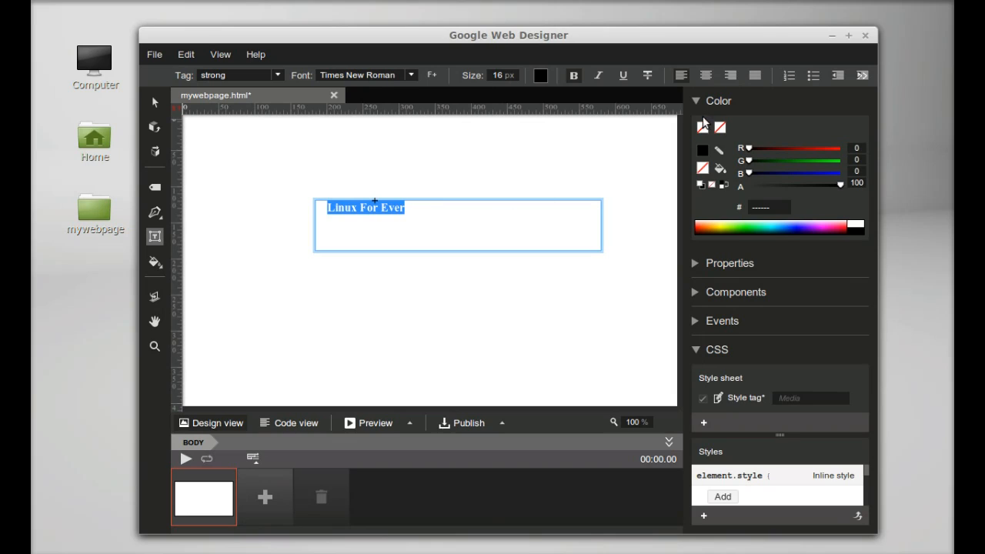
mouse_move(706, 75)
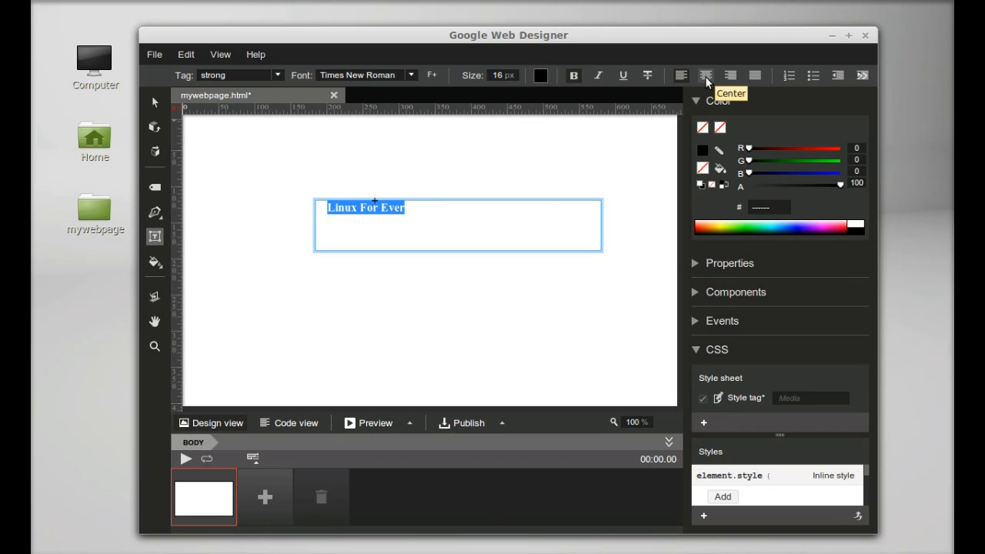
left_click(705, 75)
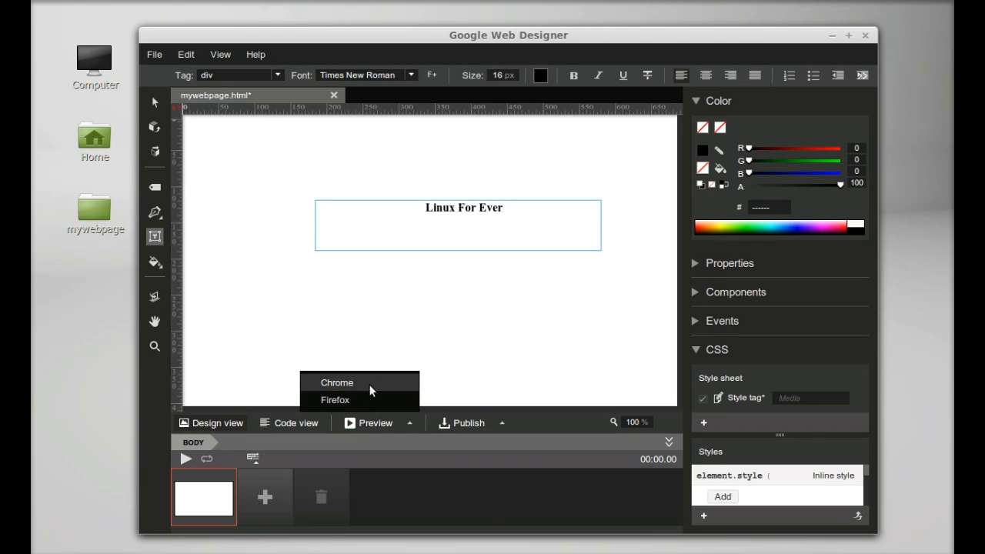
mouse_move(367, 401)
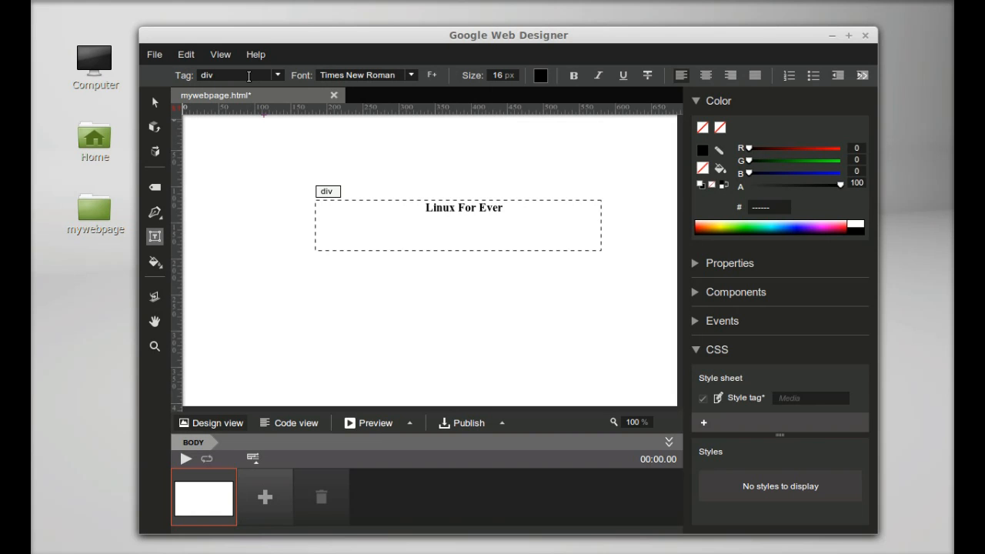
left_click(277, 75)
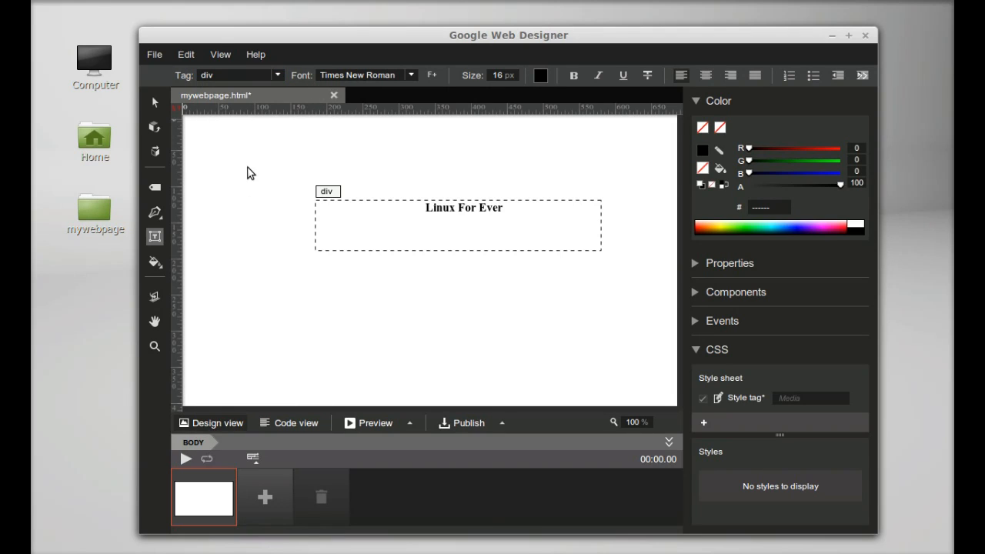
left_click(256, 54)
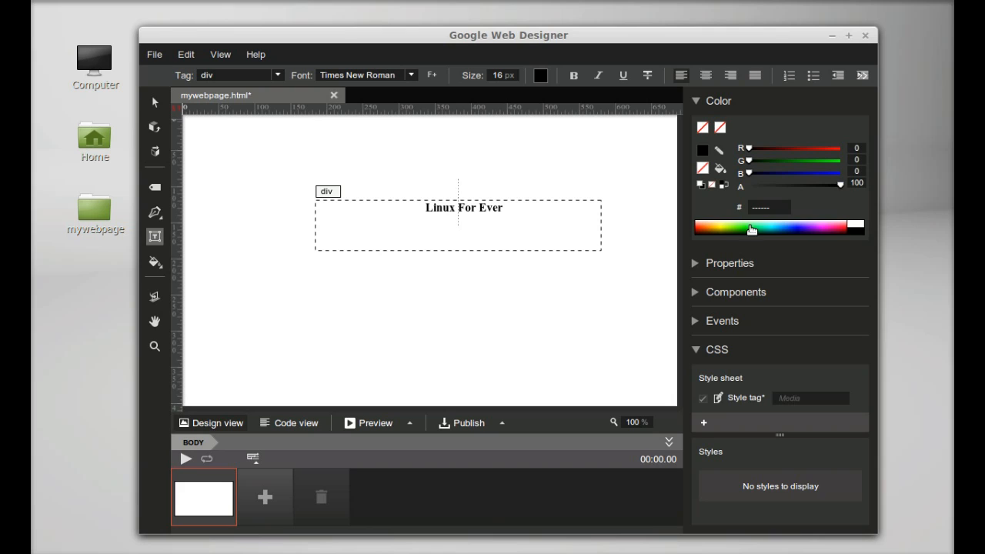
mouse_move(635, 513)
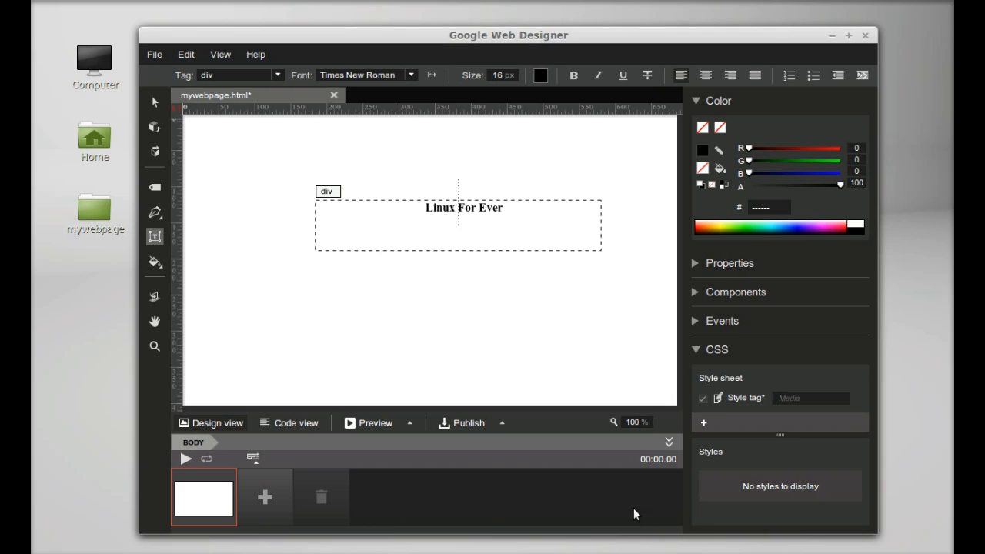